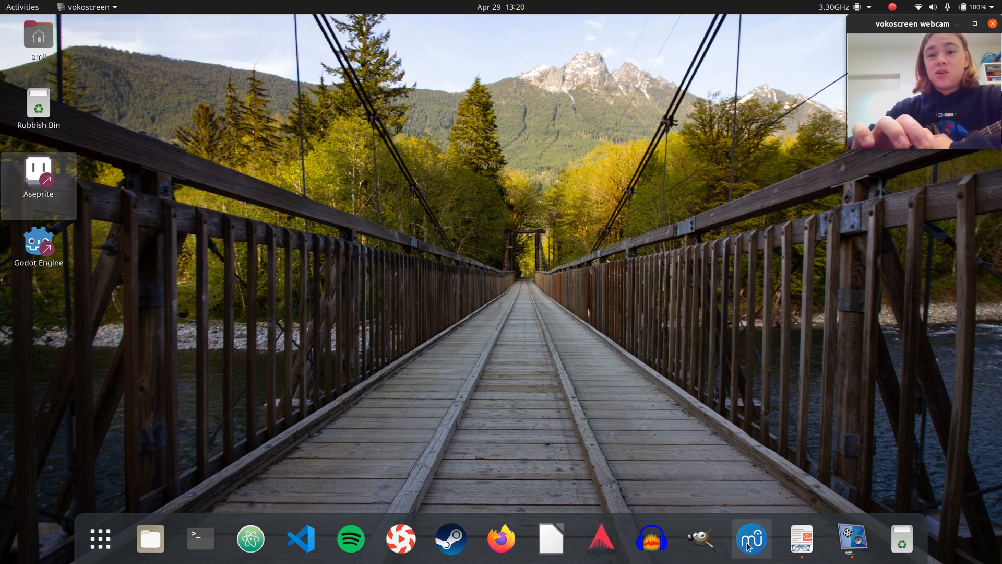
{"action": "mouse_move", "coordinate": [752, 539]}
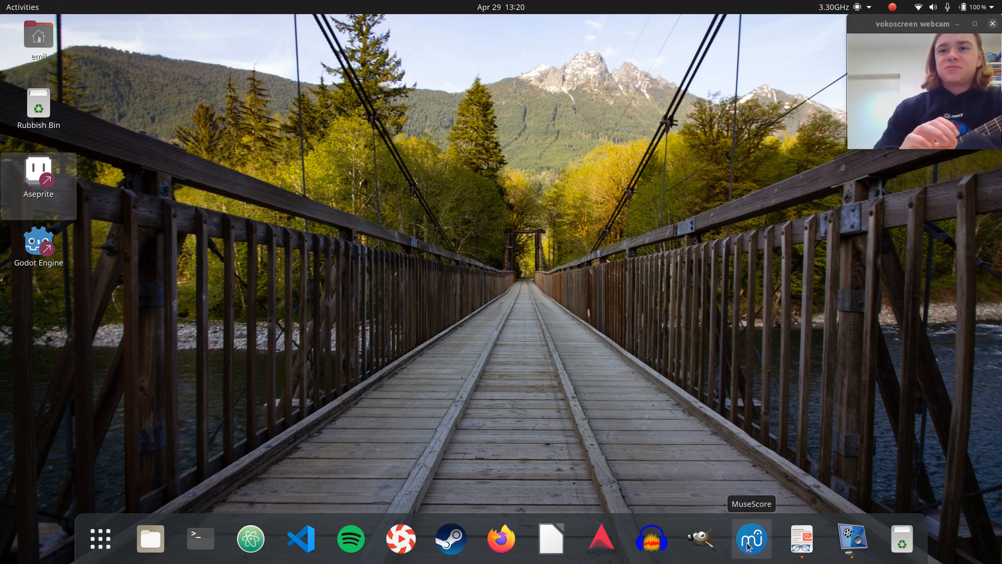
Launch MuseScore 3 from the GNOME dock
{"action": "left_click", "coordinate": [751, 537]}
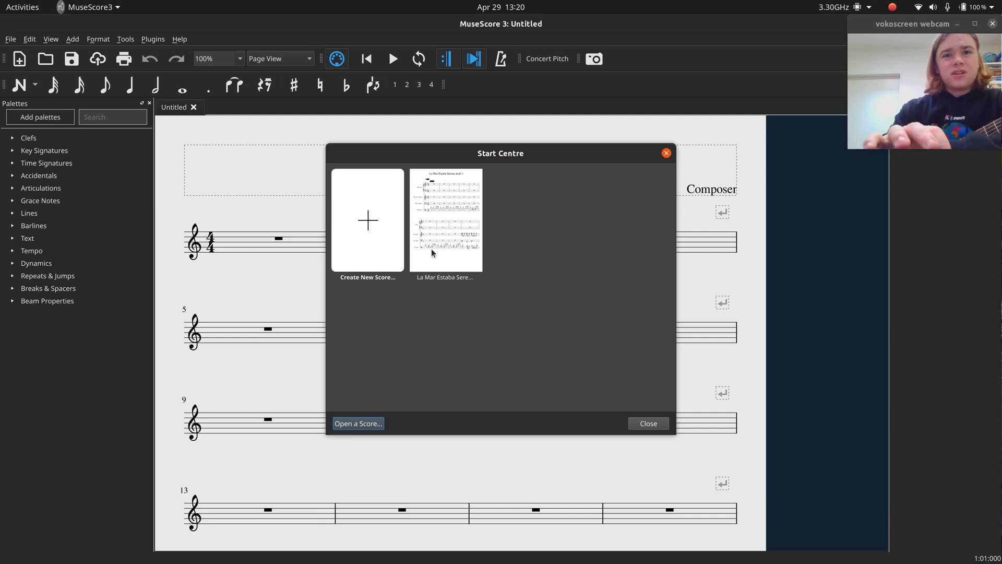
Start a new score titled 'Generic Pop Punk' with a Billy Joe Armstrong dedication subtitle and composer
{"action": "left_click", "coordinate": [368, 221]}
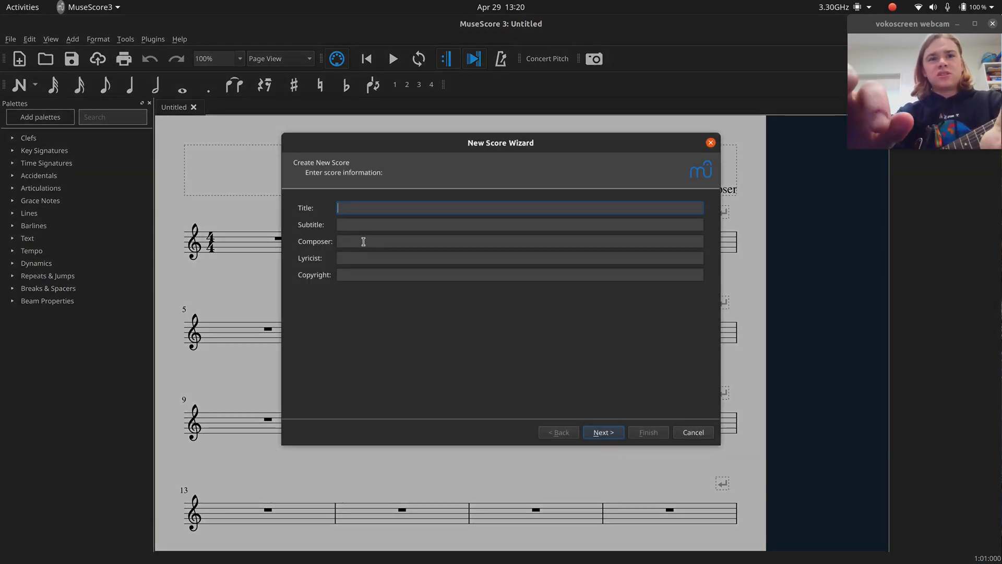
{"action": "type", "text": "Generic"}
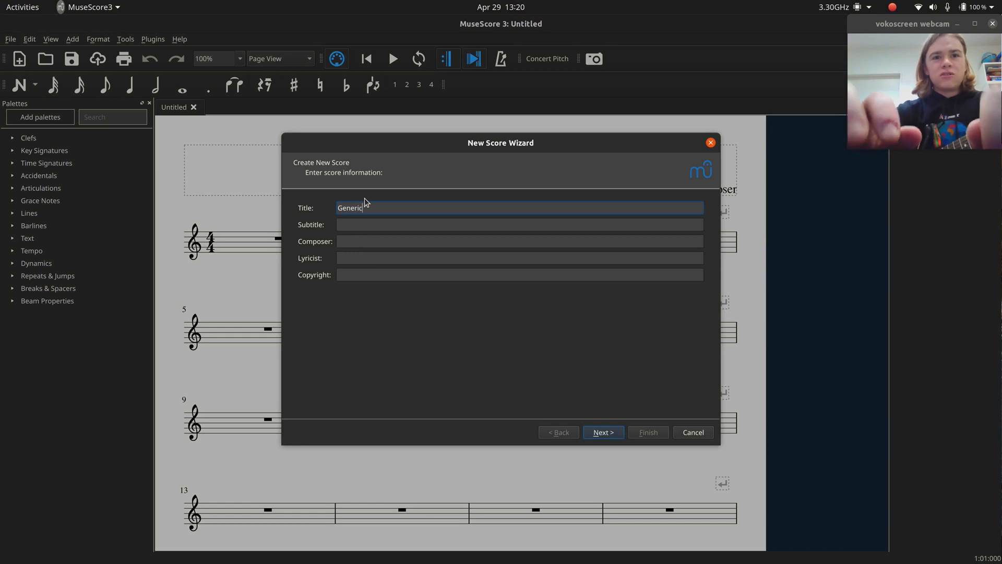
{"action": "type", "text": "Pop Punk"}
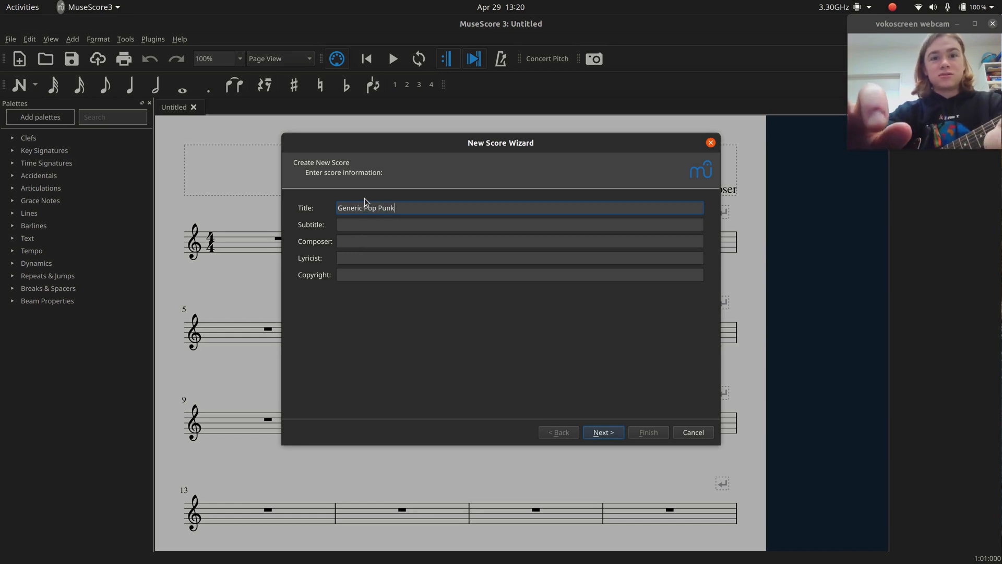
{"action": "type", "text": "Dedicated to Billy J"}
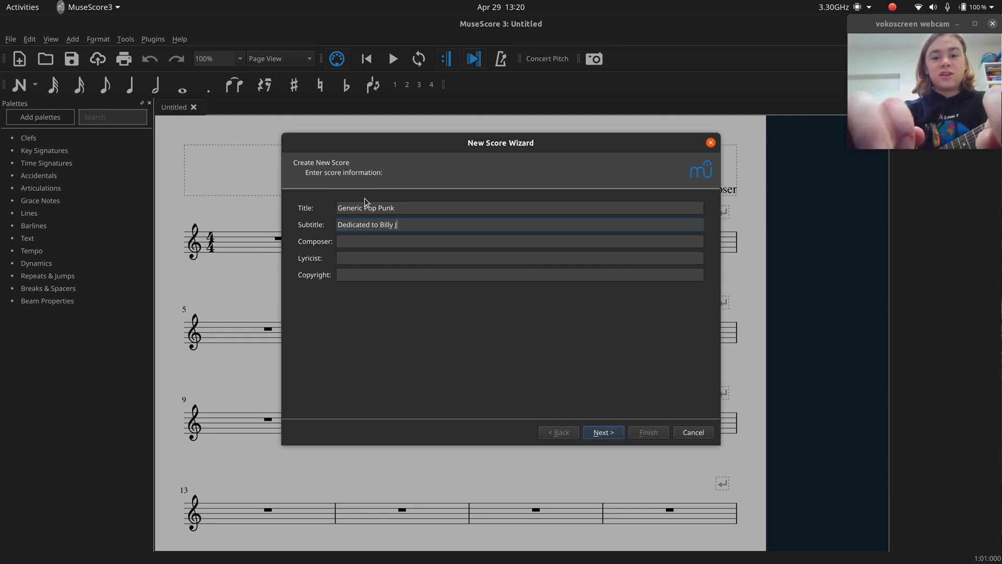
{"action": "type", "text": "oe Armstrong"}
{"action": "left_click", "coordinate": [519, 241]}
{"action": "type", "text": "Emil"}
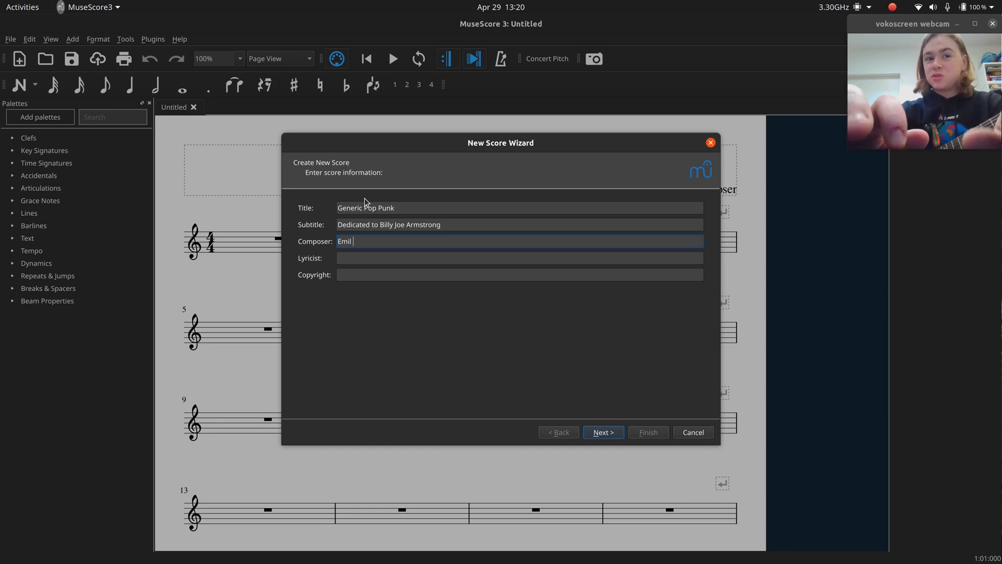
Choose the Rock Band template from Popular, a two-flat key and a 120 BPM tempo marking
{"action": "left_click", "coordinate": [601, 432]}
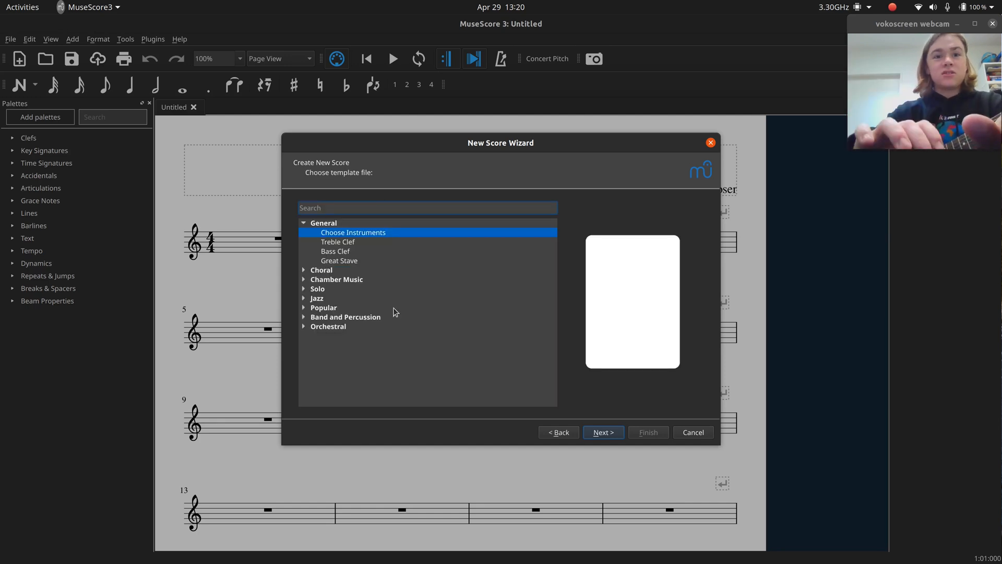
{"action": "mouse_move", "coordinate": [307, 310]}
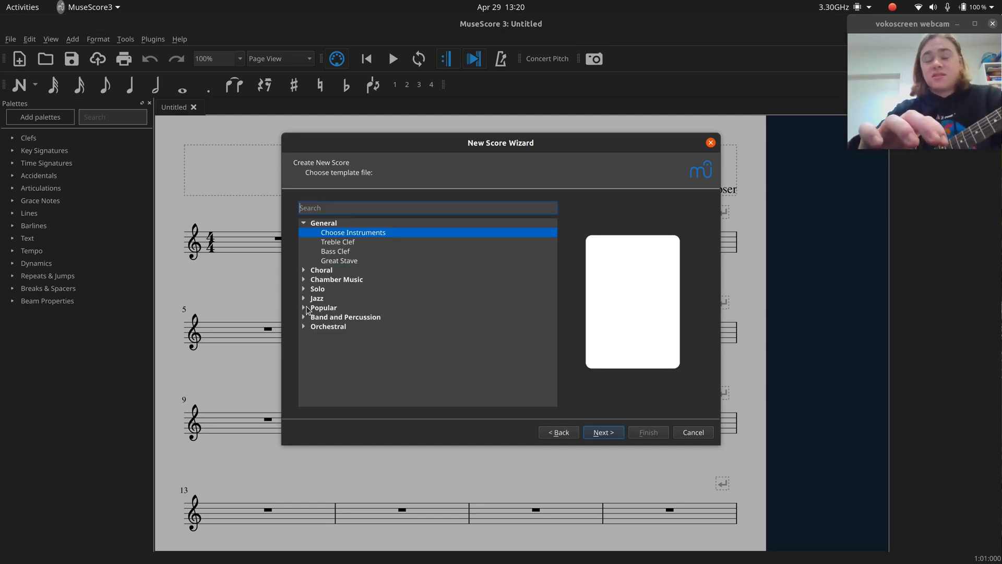
{"action": "left_click", "coordinate": [305, 307]}
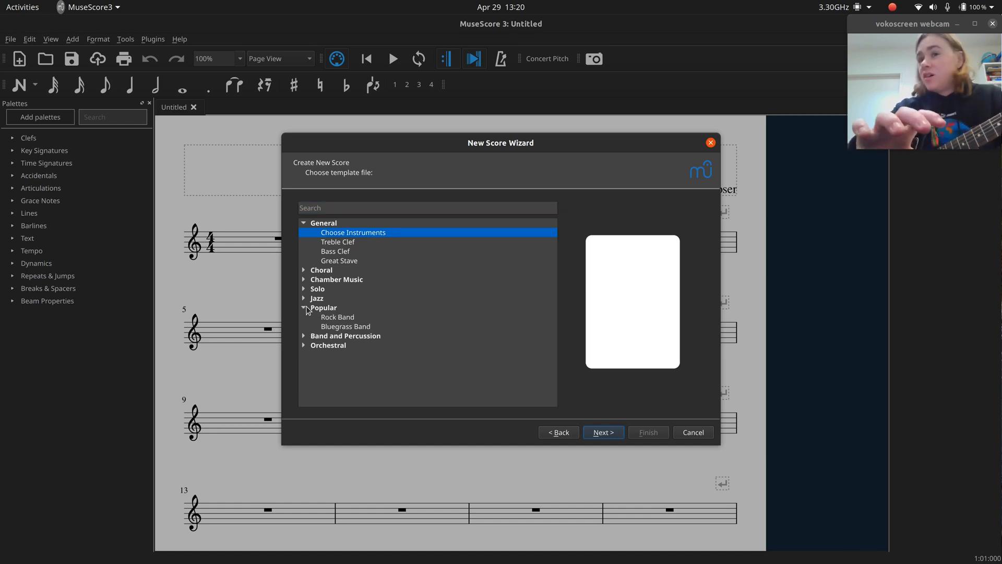
{"action": "mouse_move", "coordinate": [307, 320]}
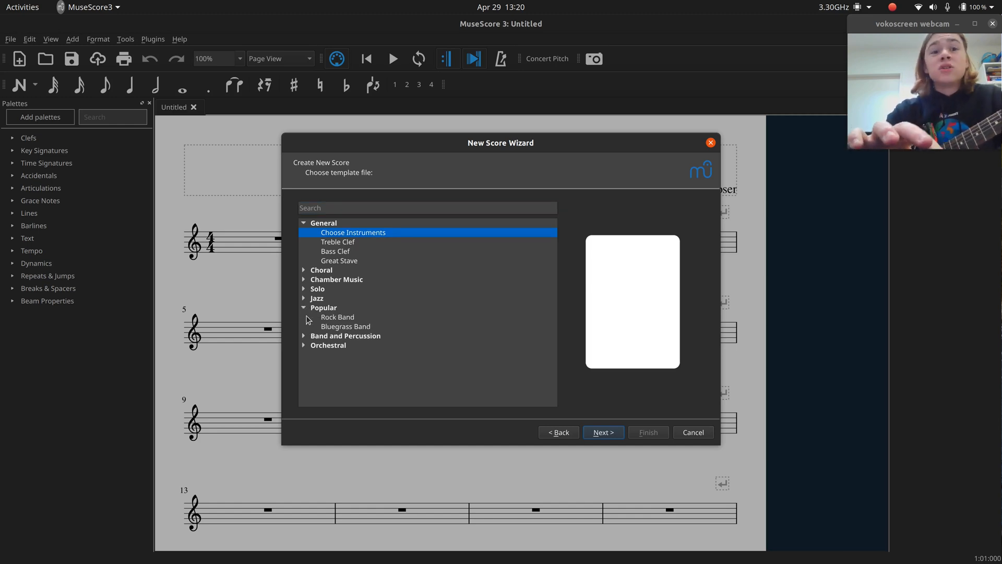
{"action": "left_click", "coordinate": [338, 318]}
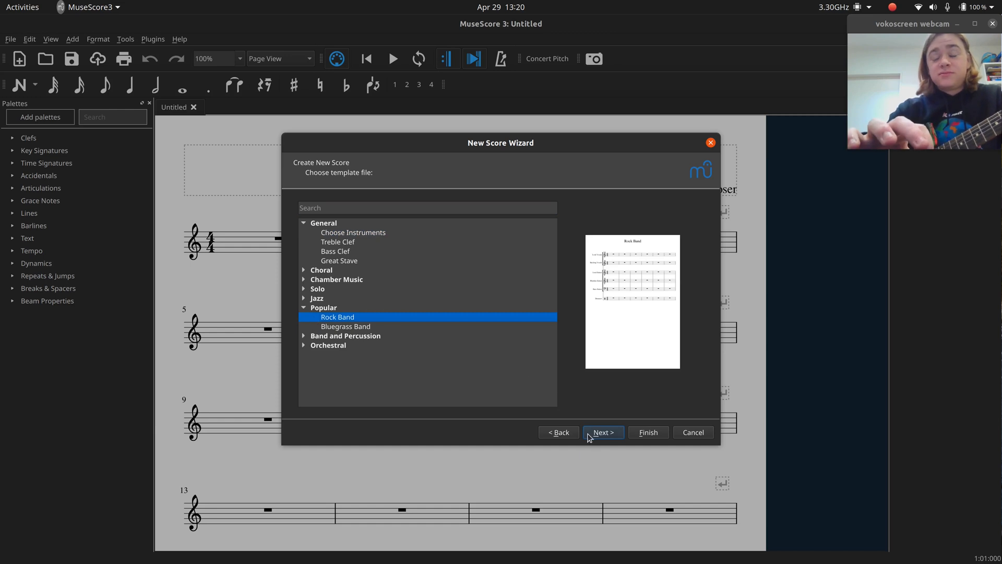
{"action": "left_click", "coordinate": [601, 432]}
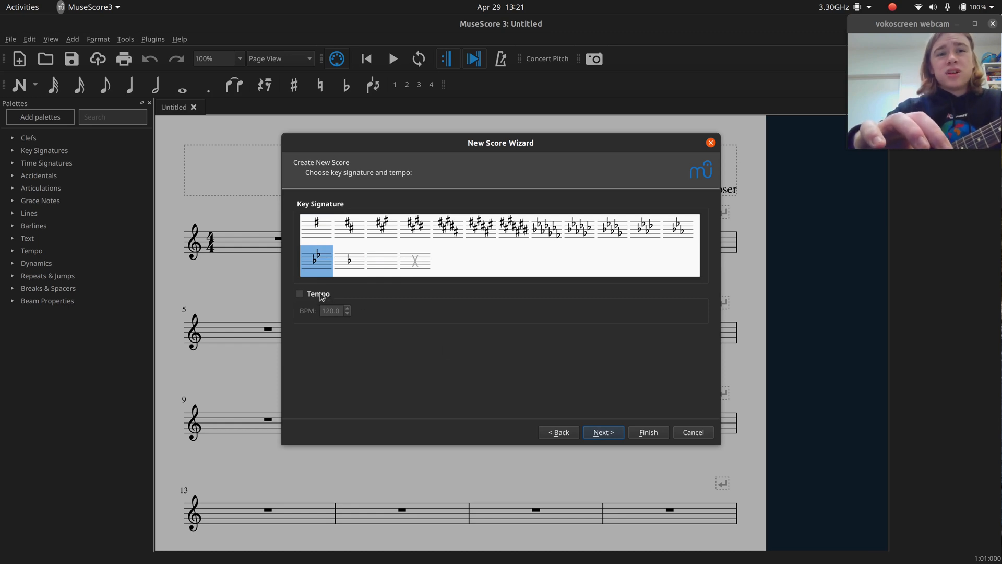
{"action": "left_click", "coordinate": [300, 294]}
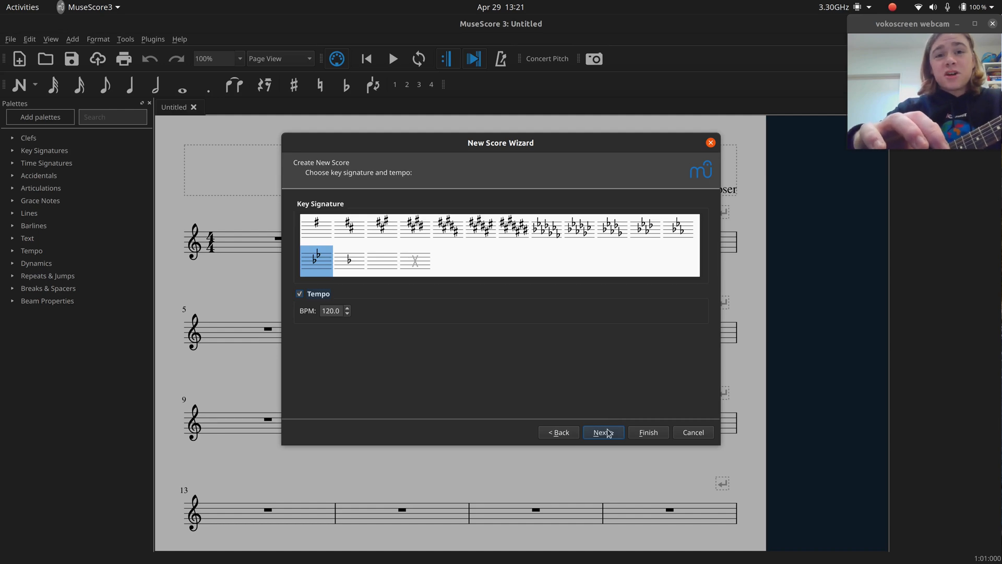
{"action": "left_click", "coordinate": [602, 432]}
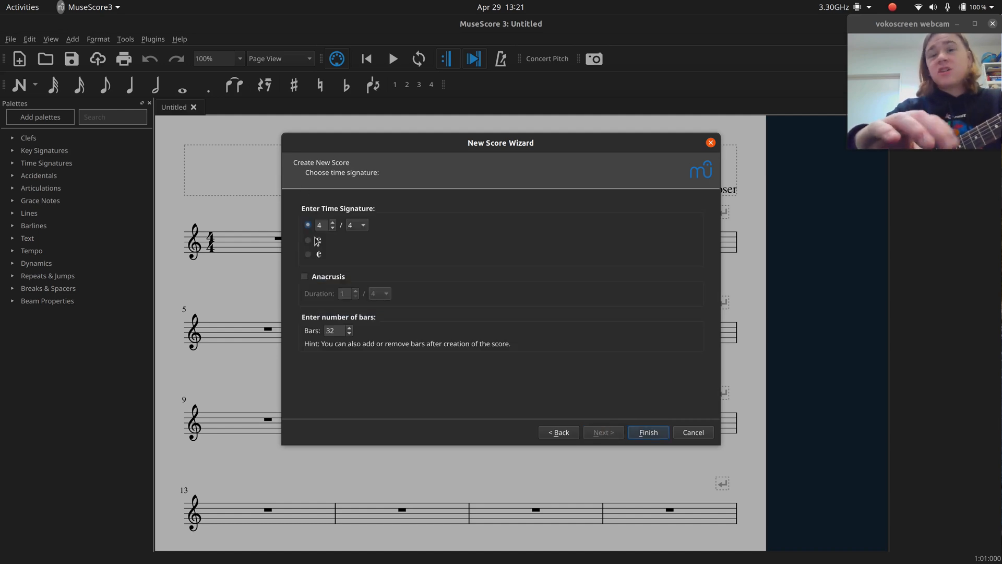
{"action": "mouse_move", "coordinate": [319, 254]}
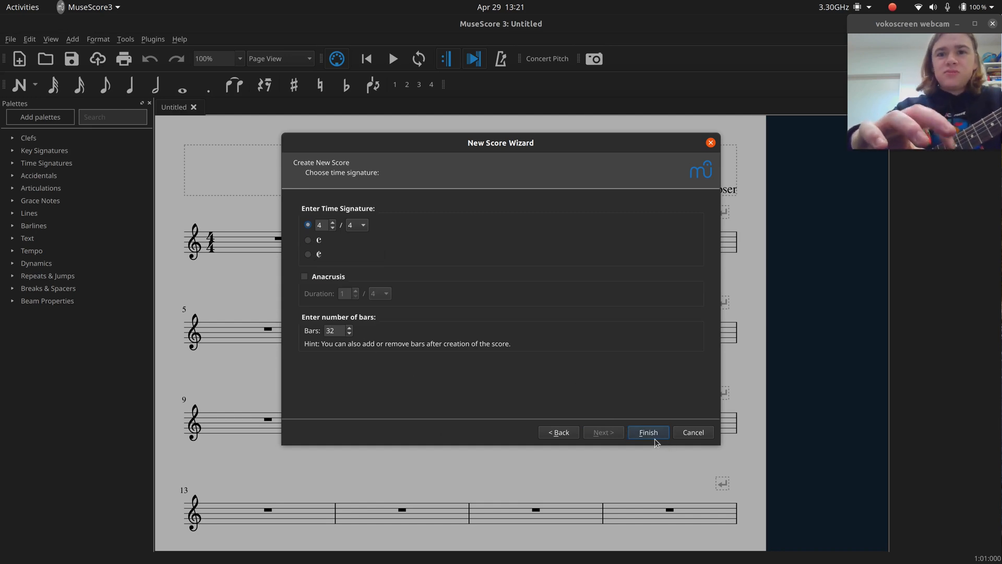
Finish the wizard to create the 4/4 score and enter note input mode
{"action": "left_click", "coordinate": [647, 432]}
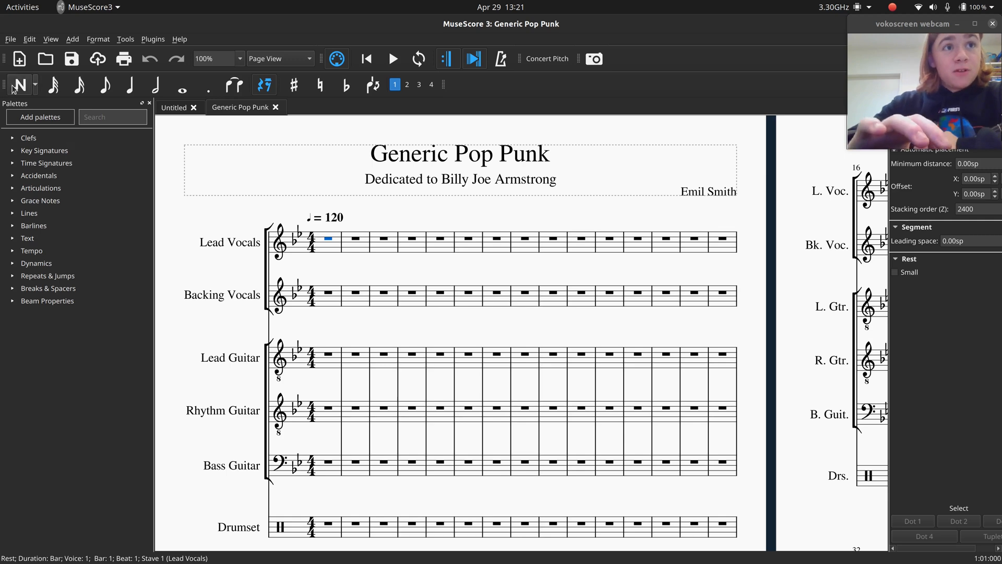
{"action": "left_click", "coordinate": [130, 84]}
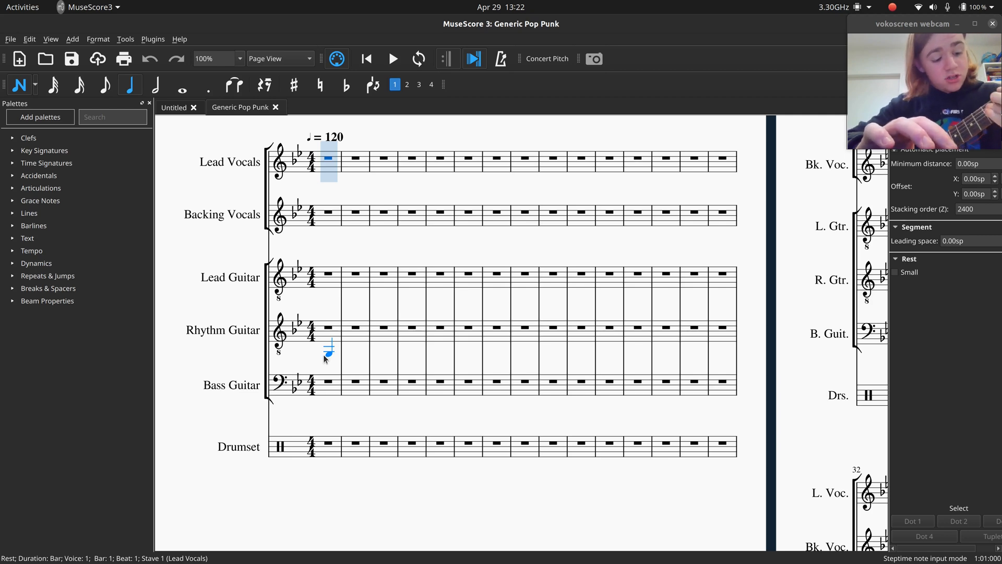
Enter four bars of eighth-note chords on the Rhythm Guitar staff and play them back
{"action": "left_click", "coordinate": [330, 349]}
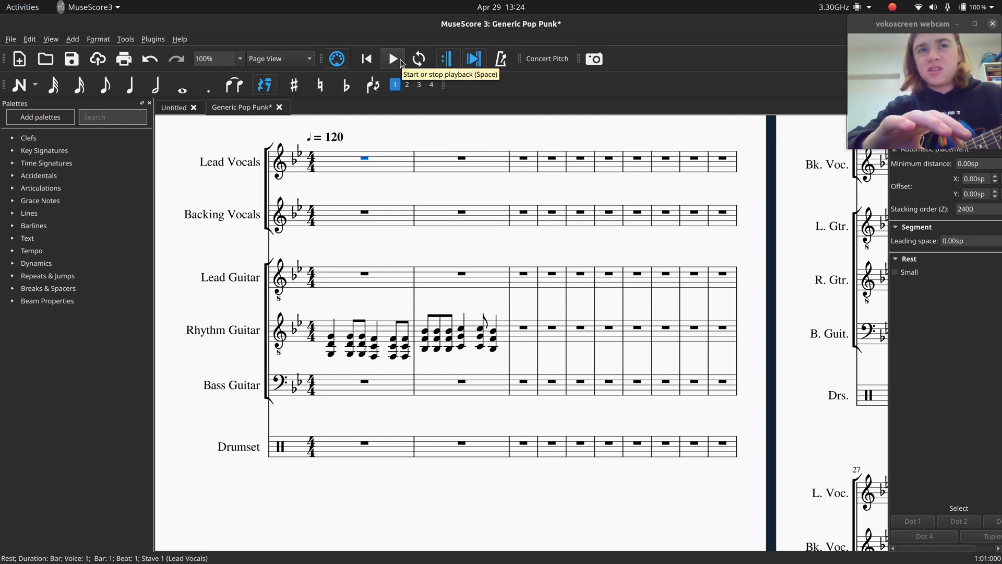
{"action": "left_click", "coordinate": [393, 58]}
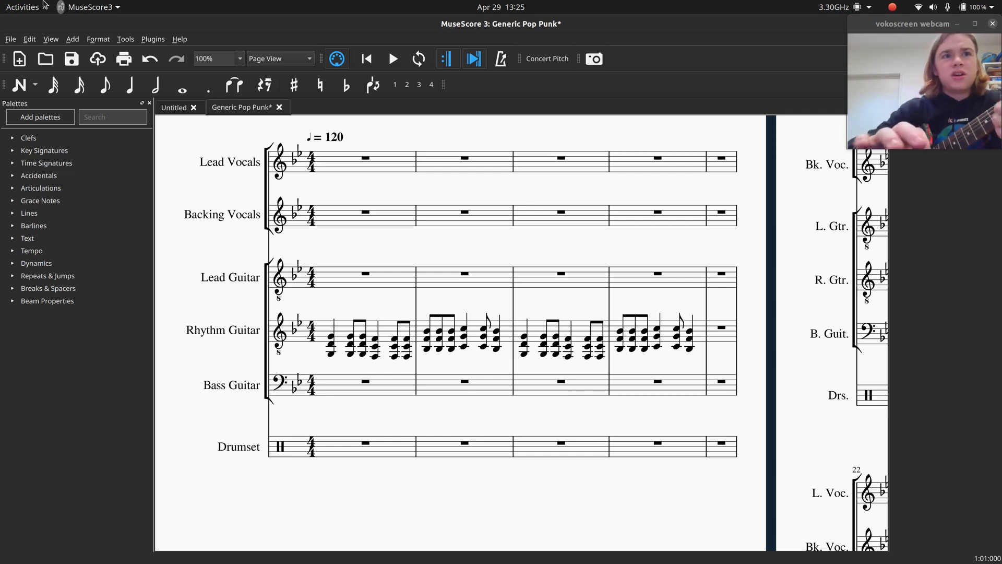
Open the Mixer from the View menu and show the Rhythm Guitar channel's sound settings
{"action": "left_click", "coordinate": [50, 39]}
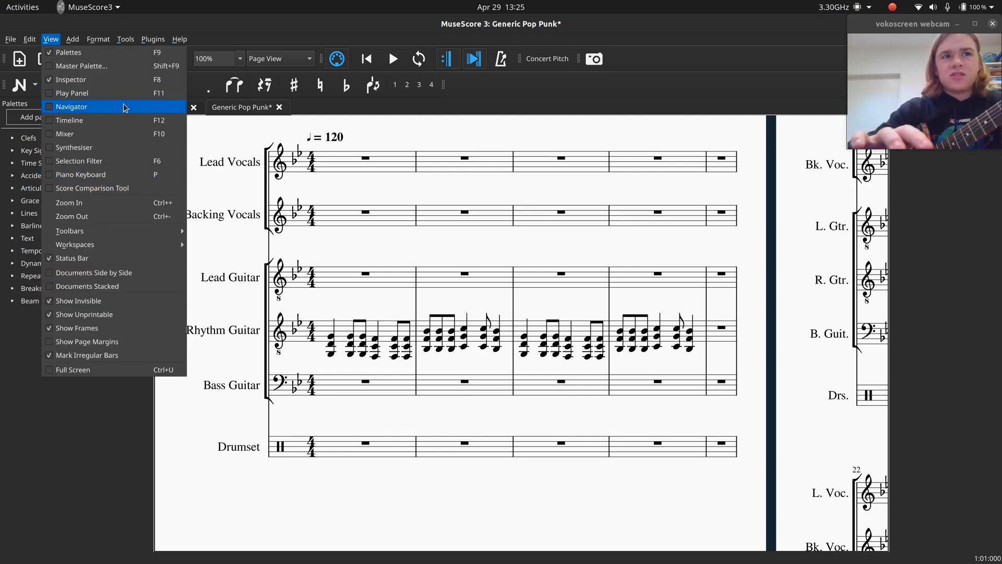
{"action": "left_click", "coordinate": [98, 38]}
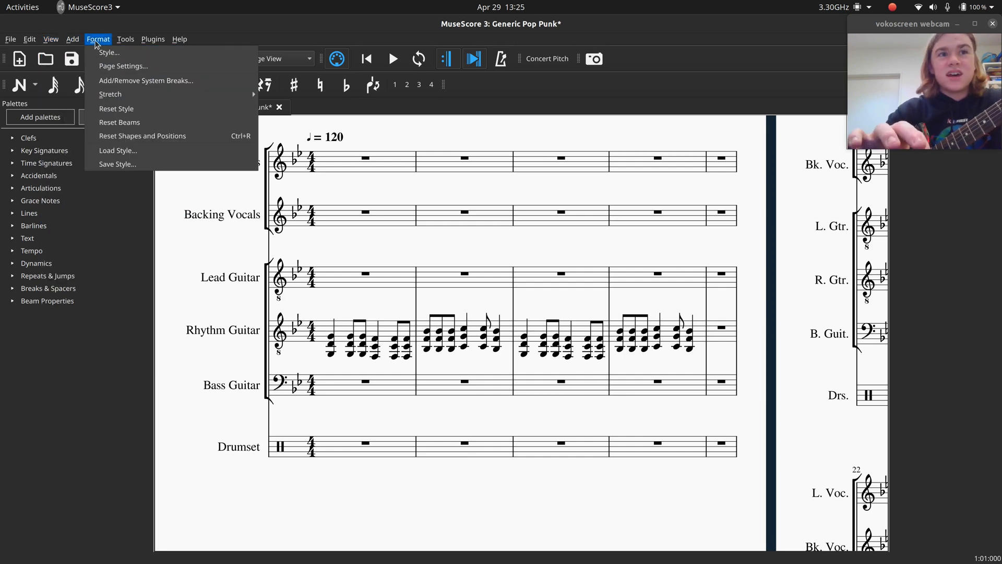
{"action": "left_click", "coordinate": [72, 39]}
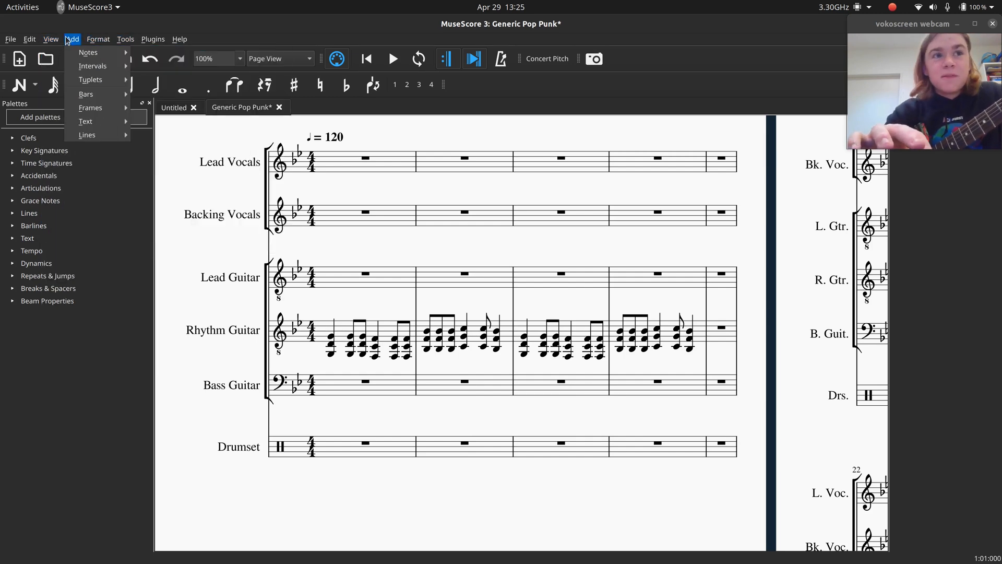
{"action": "left_click", "coordinate": [50, 38]}
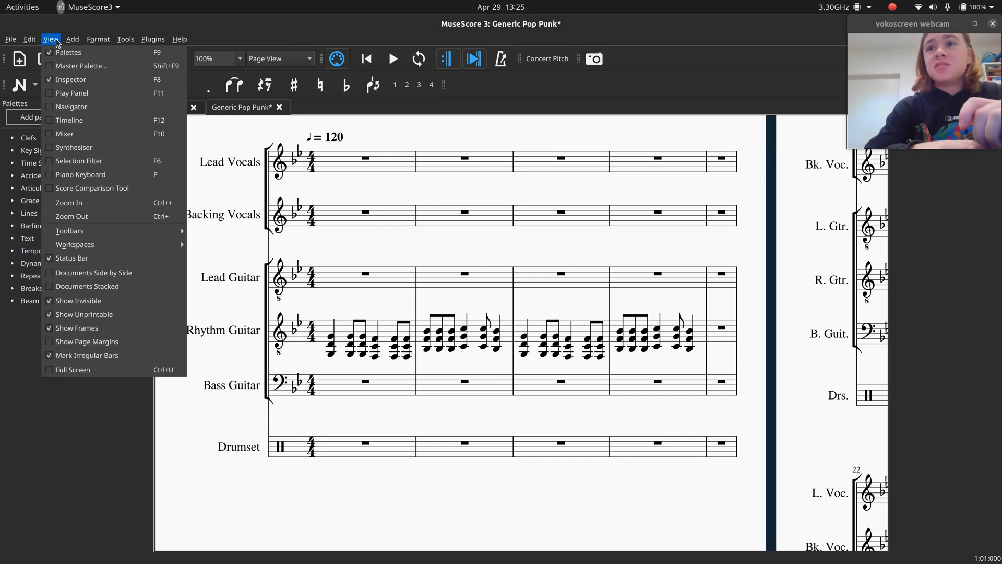
{"action": "mouse_move", "coordinate": [65, 134]}
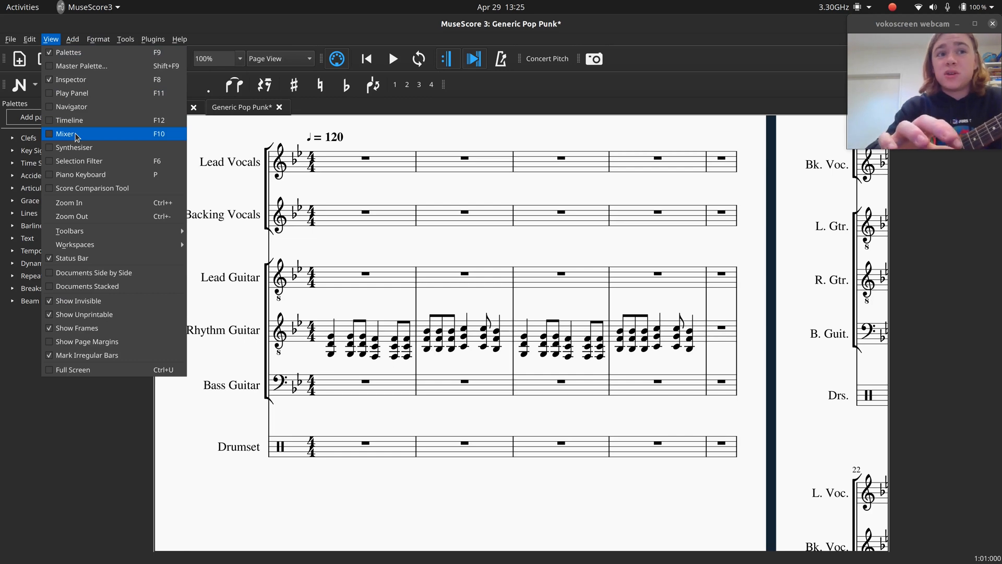
{"action": "left_click", "coordinate": [65, 134]}
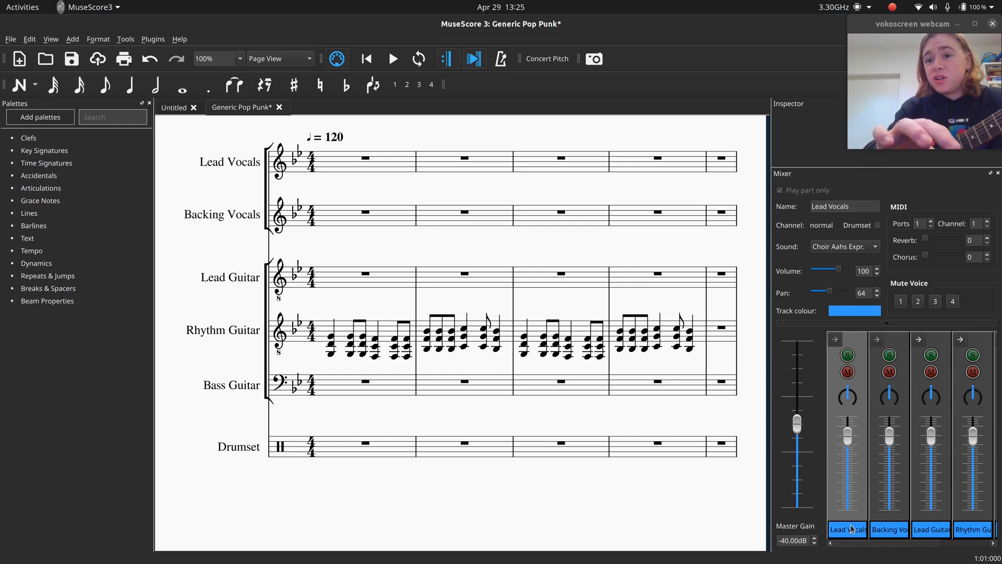
{"action": "left_click", "coordinate": [930, 528]}
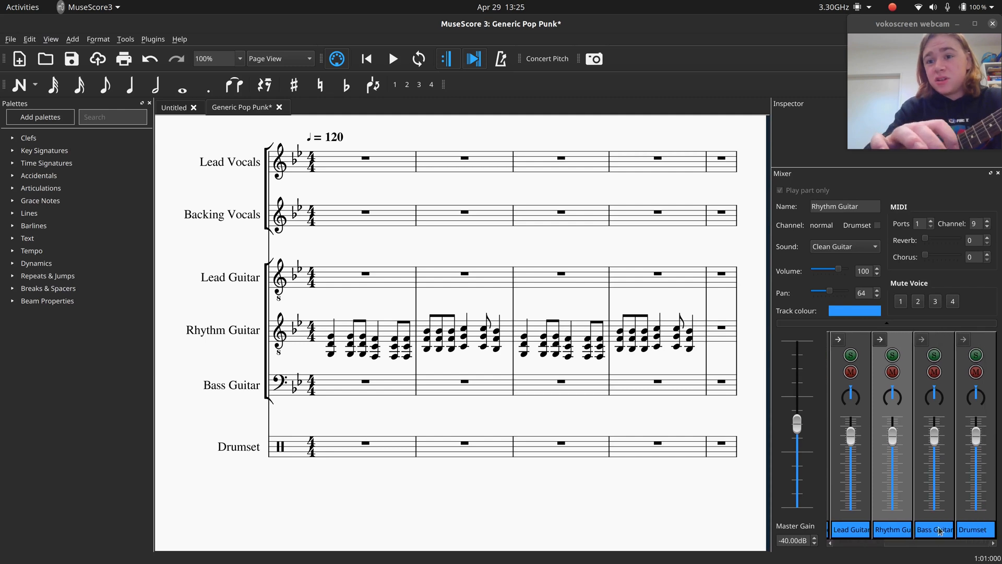
{"action": "left_click", "coordinate": [29, 38]}
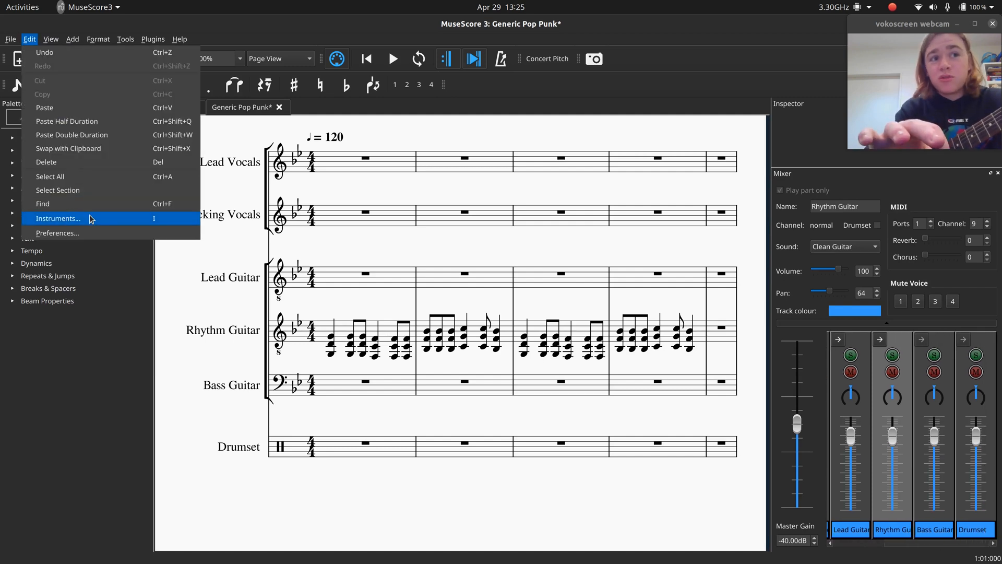
Remove the Backing Vocals and Lead Vocals parts via Edit > Instruments
{"action": "left_click", "coordinate": [58, 218]}
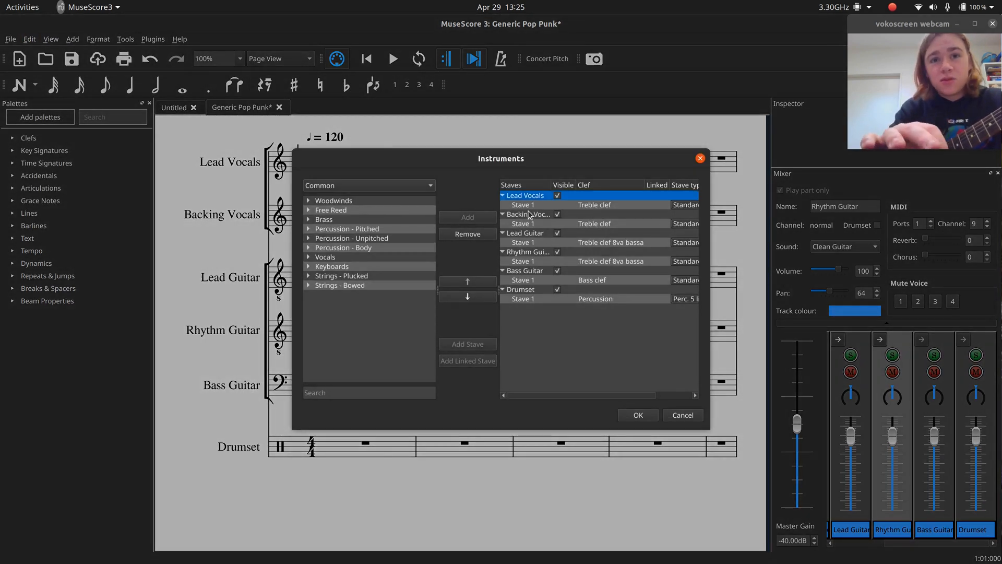
{"action": "left_click", "coordinate": [467, 234]}
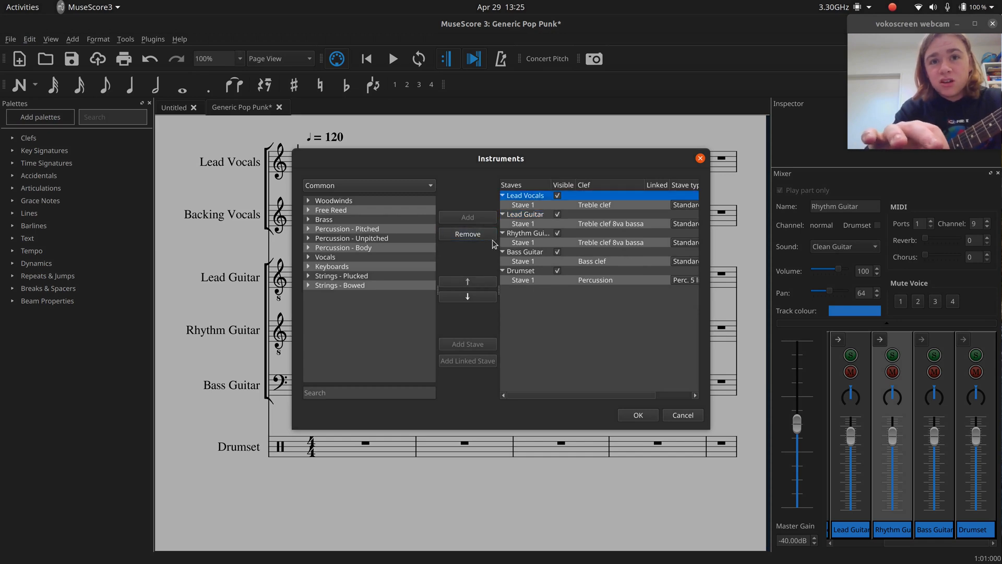
{"action": "left_click", "coordinate": [637, 414]}
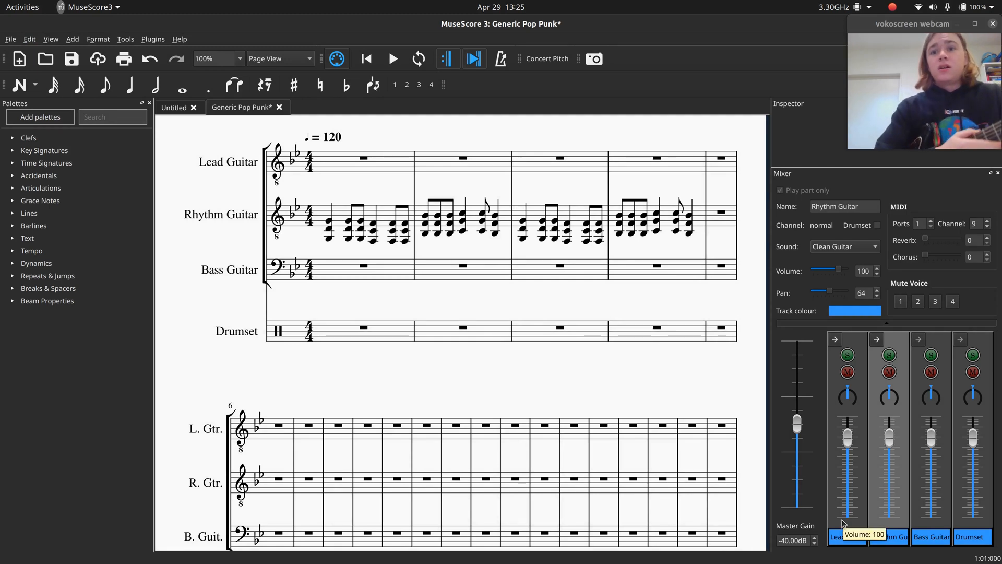
{"action": "mouse_move", "coordinate": [981, 414]}
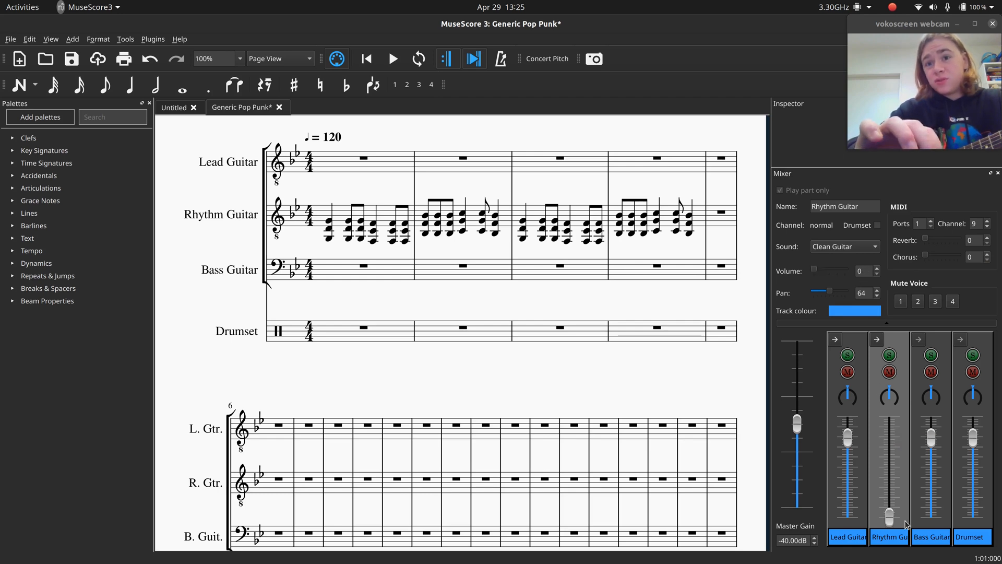
Drag the Rhythm Guitar mixer fader to change its volume
{"action": "left_click_drag", "start_coordinate": [888, 515], "coordinate": [888, 441]}
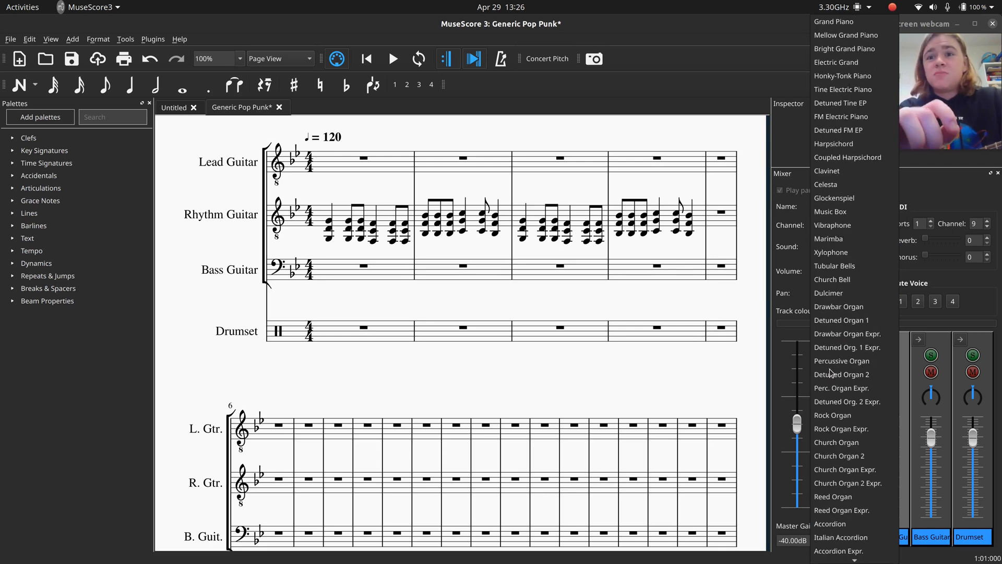
Audition Tubular Bells, then set Rhythm Guitar to Overdrive Guitar and play it back
{"action": "left_click", "coordinate": [834, 266]}
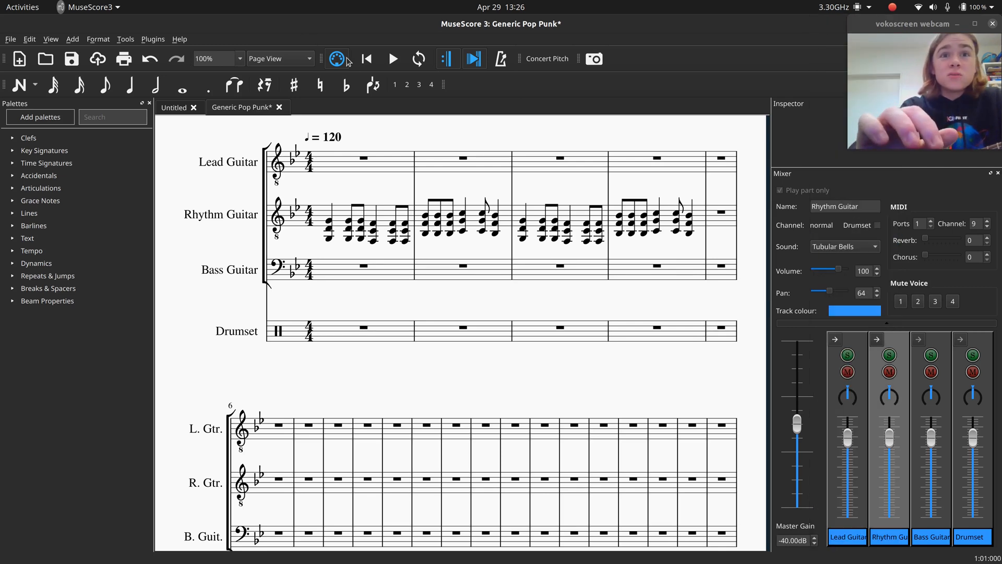
{"action": "left_click", "coordinate": [364, 157]}
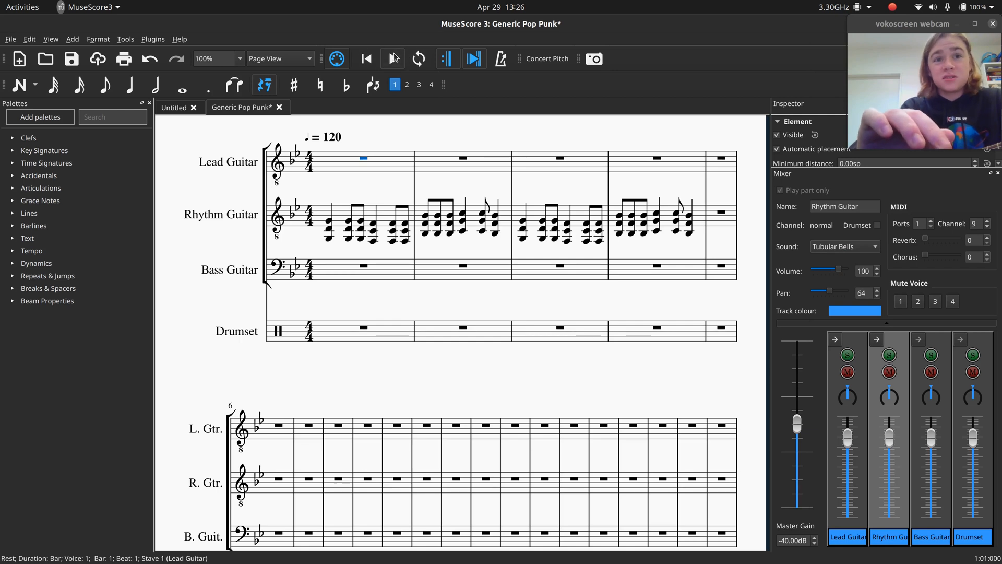
{"action": "left_click", "coordinate": [393, 59]}
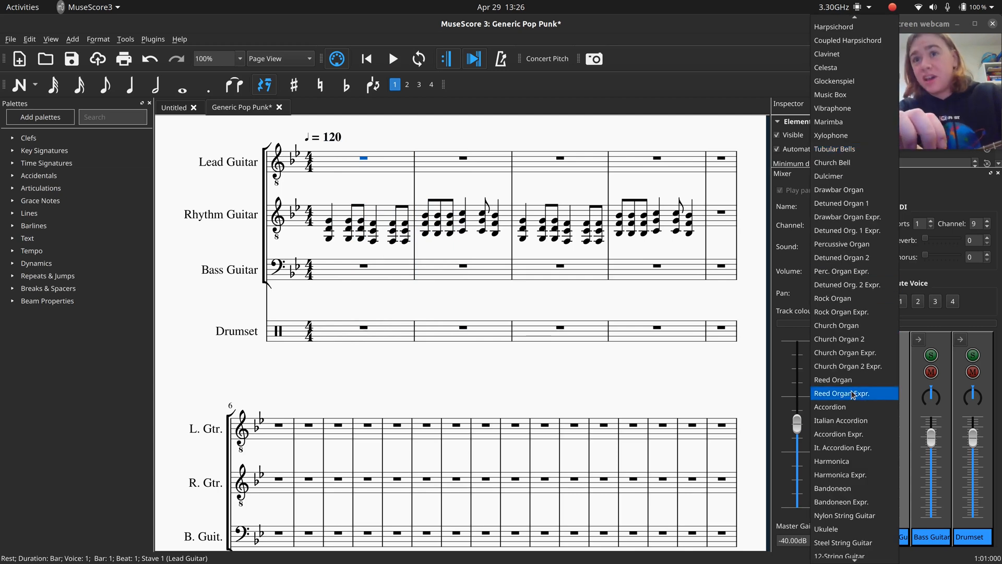
{"action": "scroll", "scroll_direction": "down", "scroll_amount": 3}
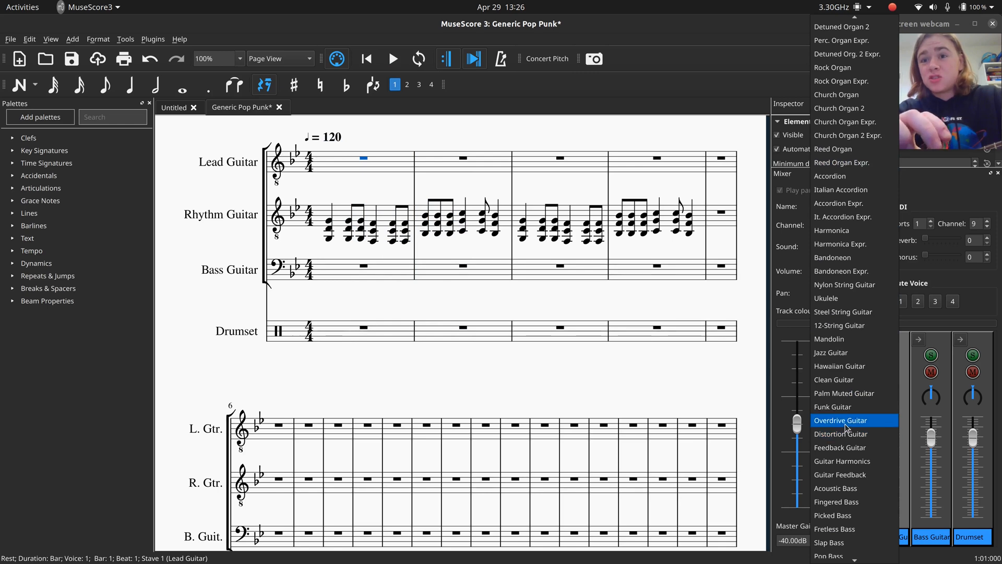
{"action": "mouse_move", "coordinate": [842, 434]}
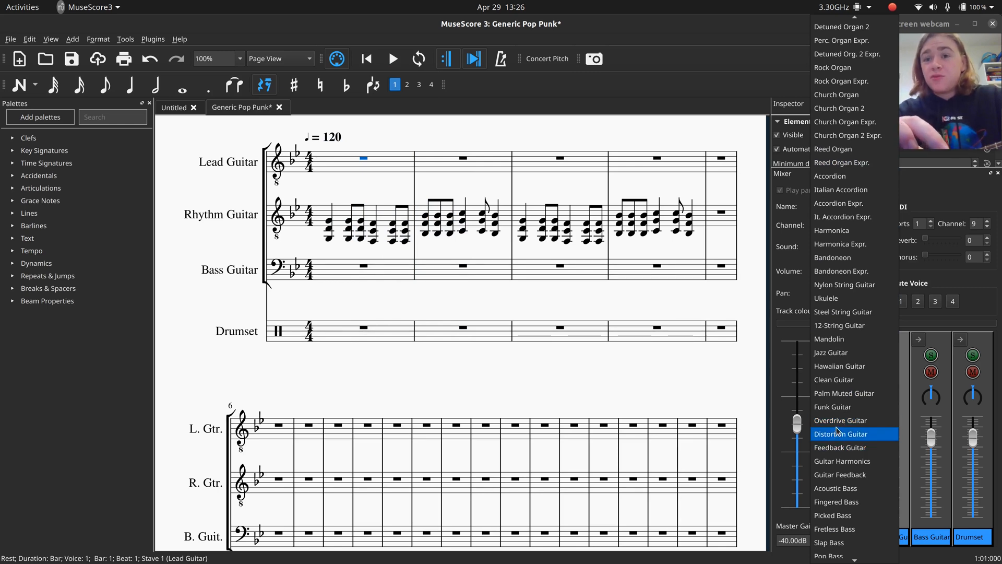
{"action": "mouse_move", "coordinate": [841, 420]}
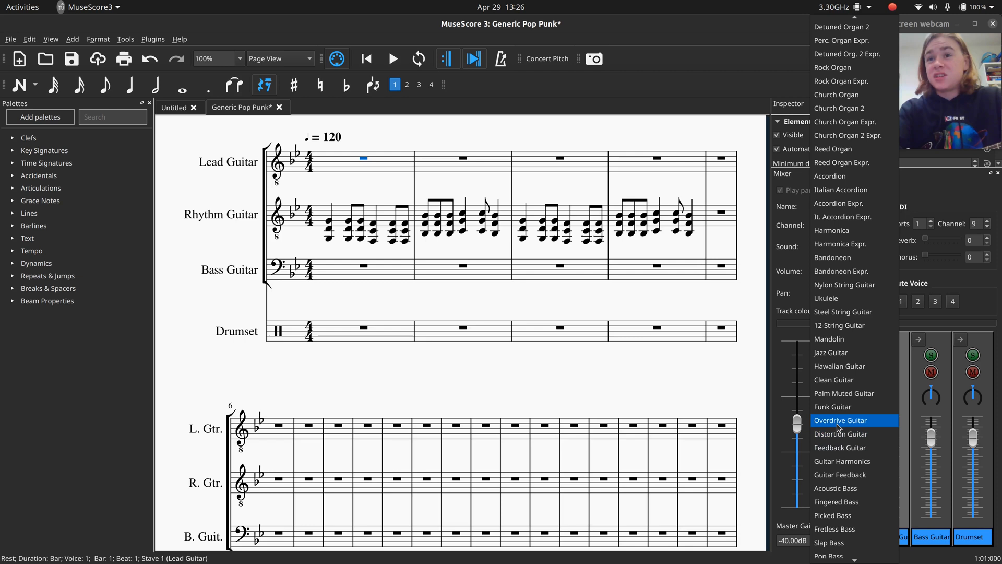
{"action": "left_click", "coordinate": [841, 419]}
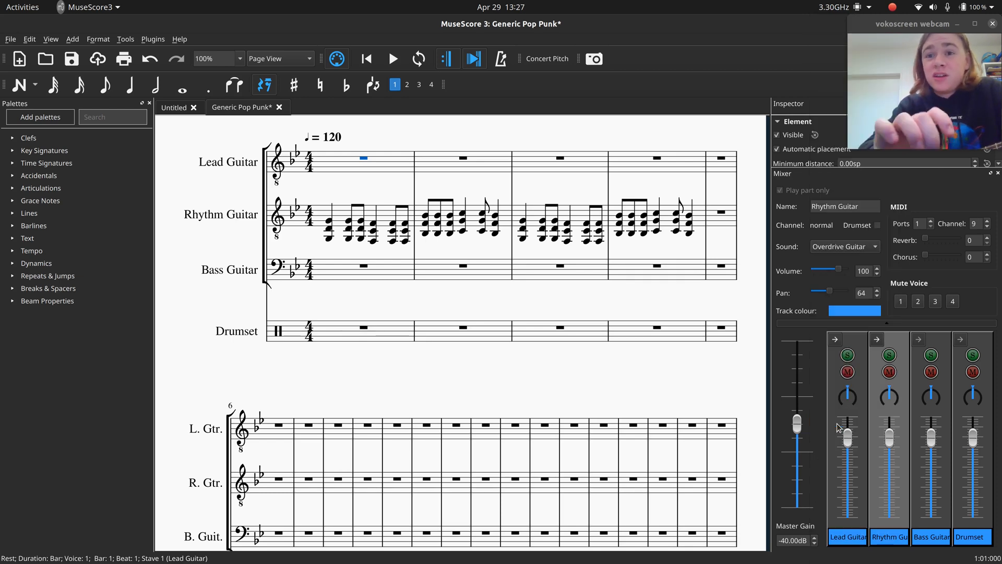
{"action": "left_click", "coordinate": [392, 58]}
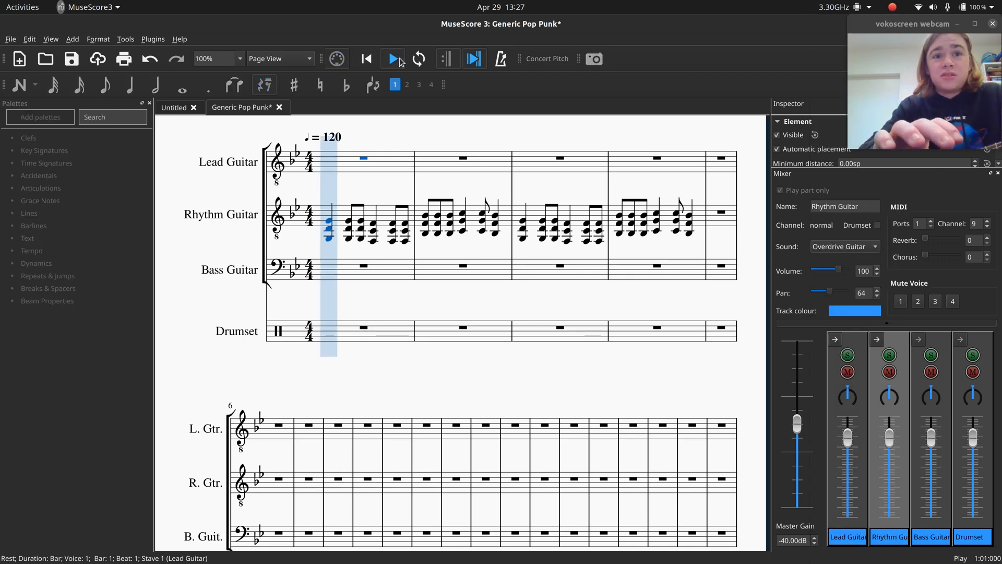
{"action": "left_click", "coordinate": [392, 59]}
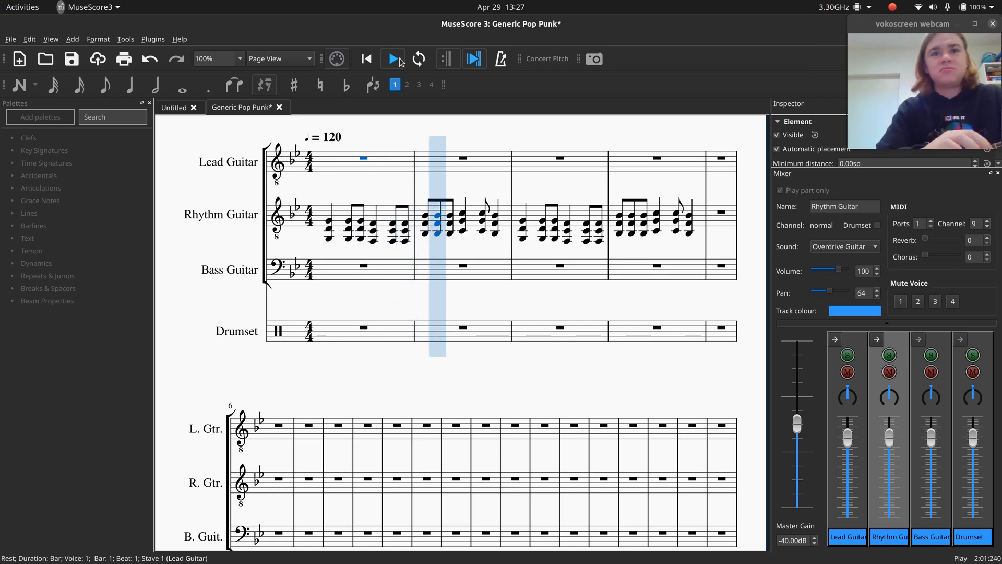
{"action": "left_click", "coordinate": [393, 58]}
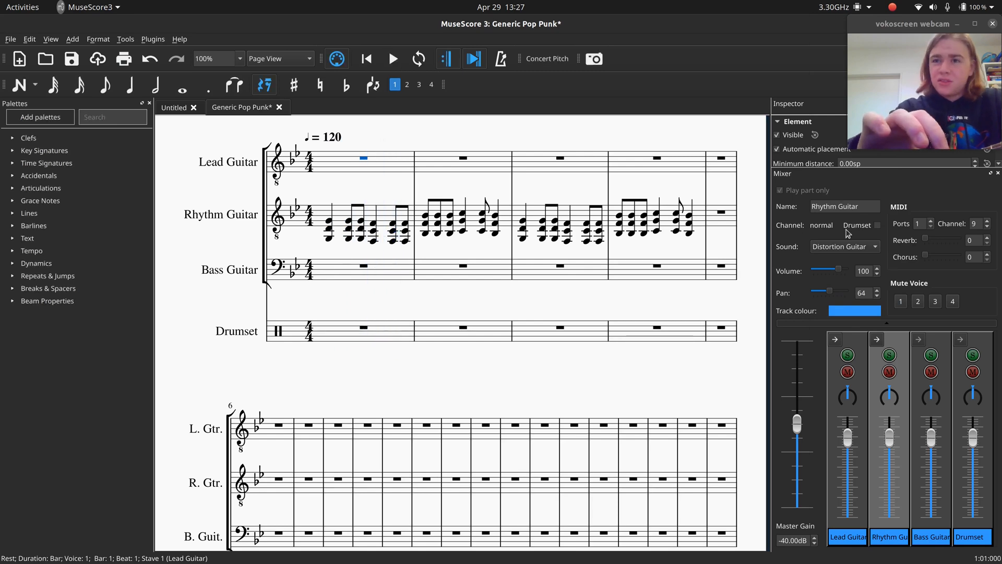
Try Palm Muted Guitar with playback, then switch Rhythm Guitar back to Overdrive Guitar
{"action": "left_click", "coordinate": [867, 247]}
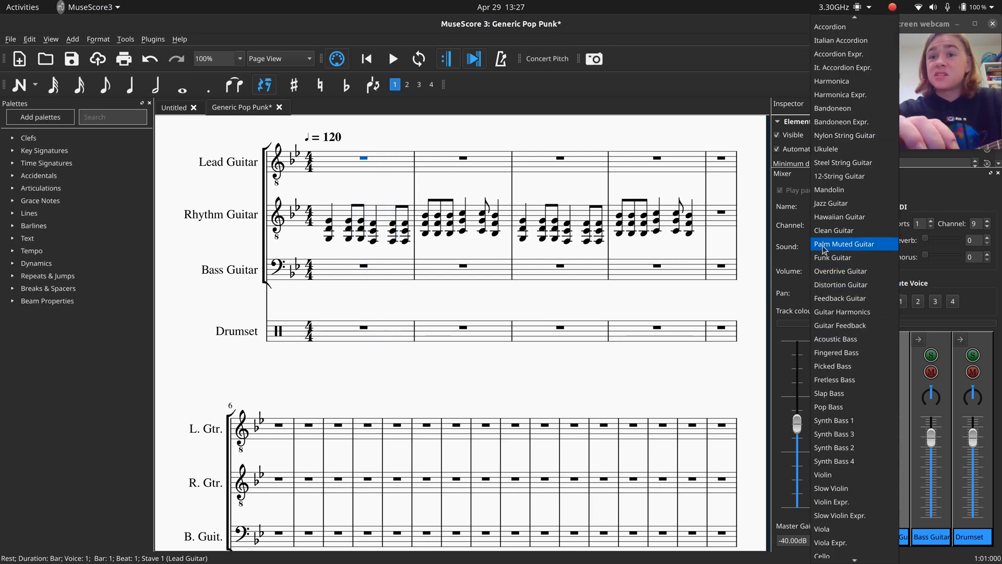
{"action": "left_click", "coordinate": [844, 243]}
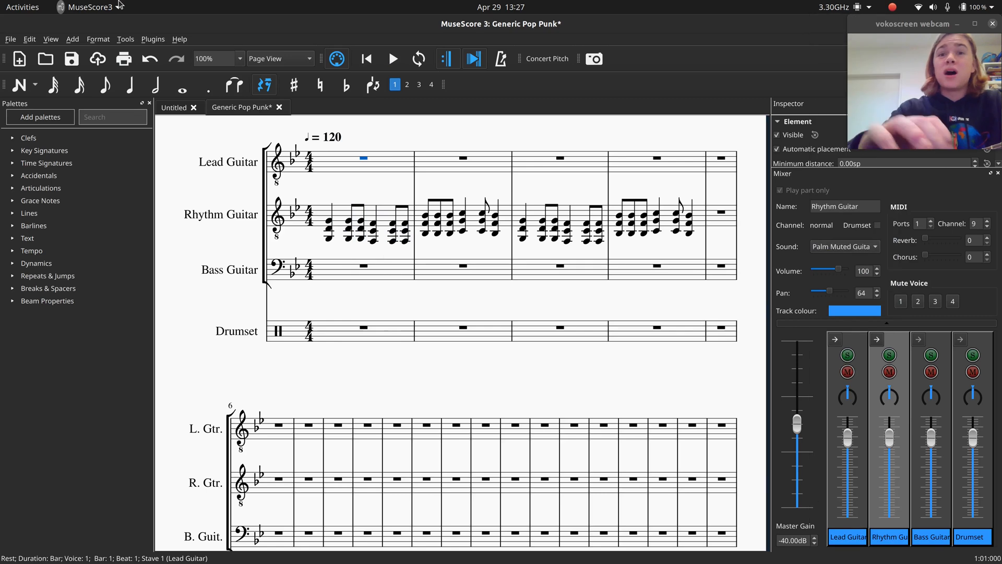
{"action": "left_click", "coordinate": [393, 58]}
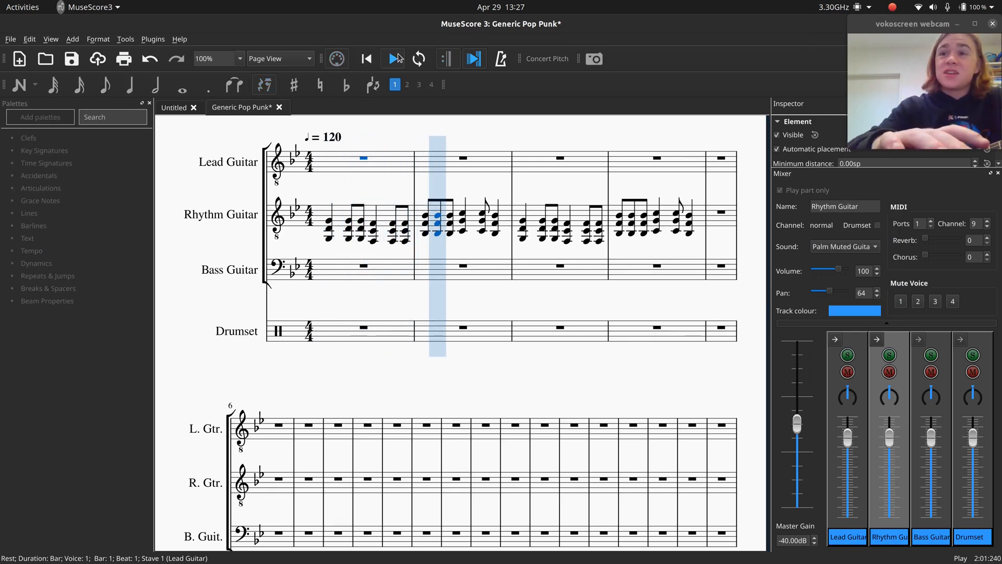
{"action": "left_click", "coordinate": [366, 58]}
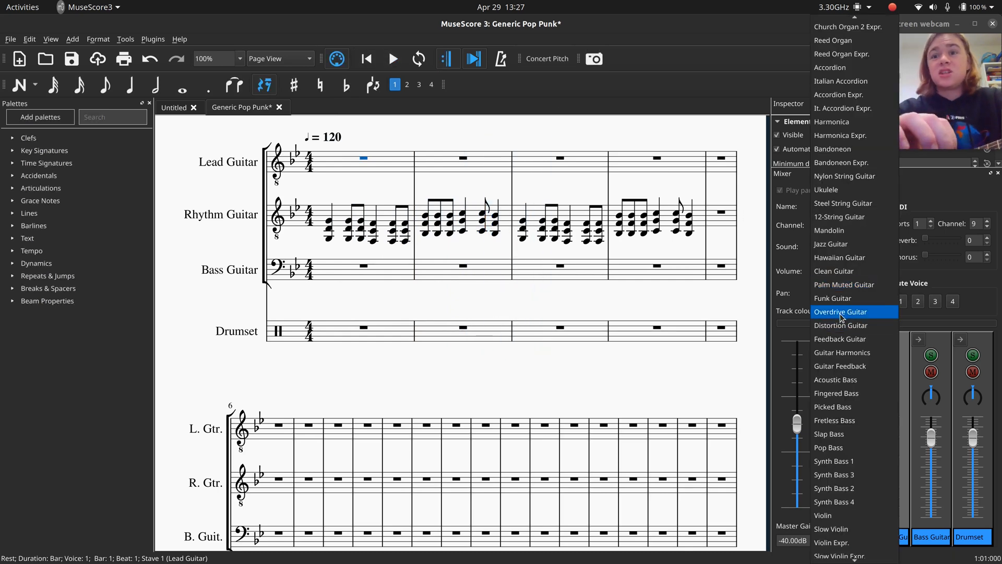
{"action": "left_click", "coordinate": [842, 311]}
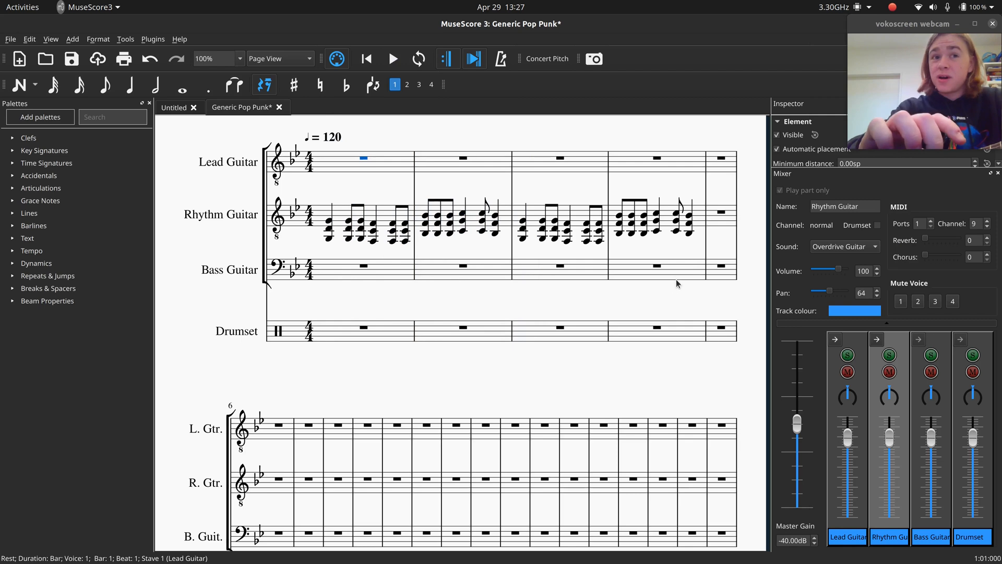
{"action": "mouse_move", "coordinate": [377, 238]}
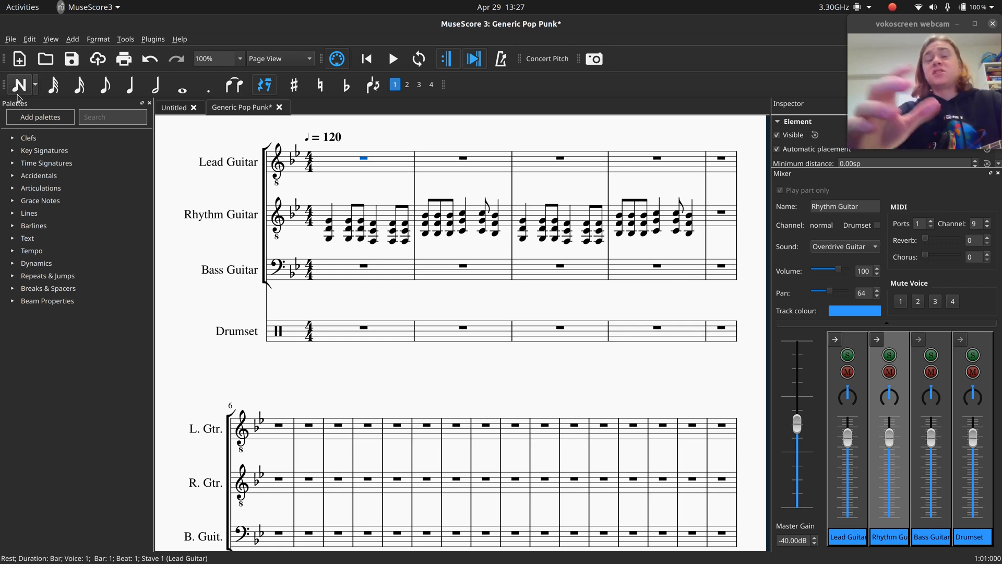
{"action": "mouse_move", "coordinate": [19, 84]}
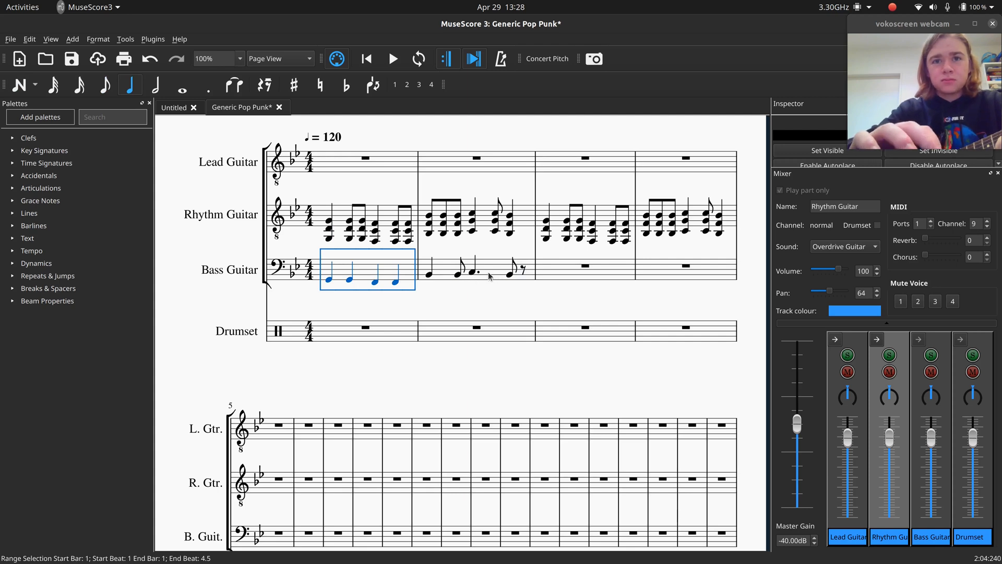
{"action": "mouse_move", "coordinate": [460, 275]}
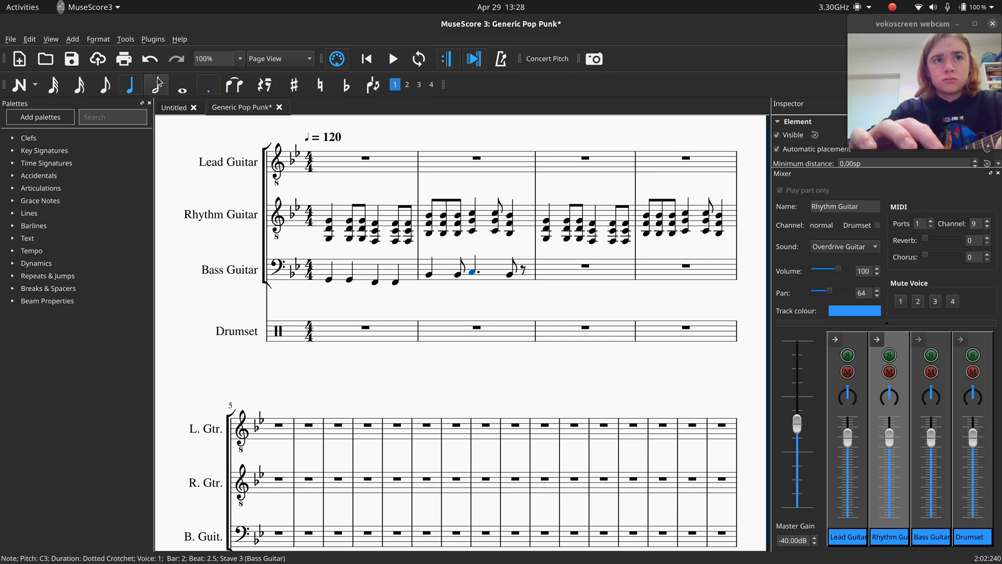
{"action": "mouse_move", "coordinate": [156, 84]}
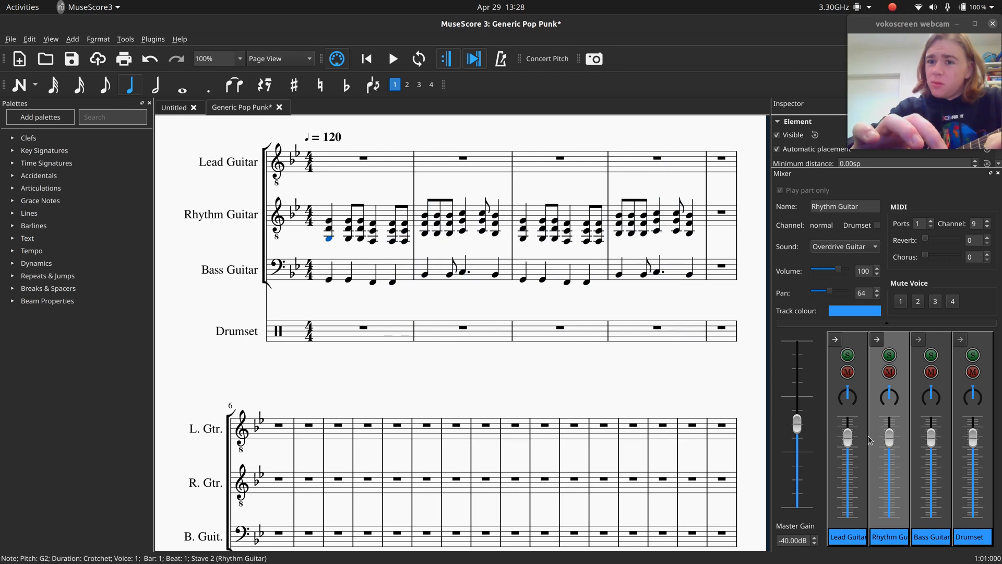
{"action": "mouse_move", "coordinate": [919, 447]}
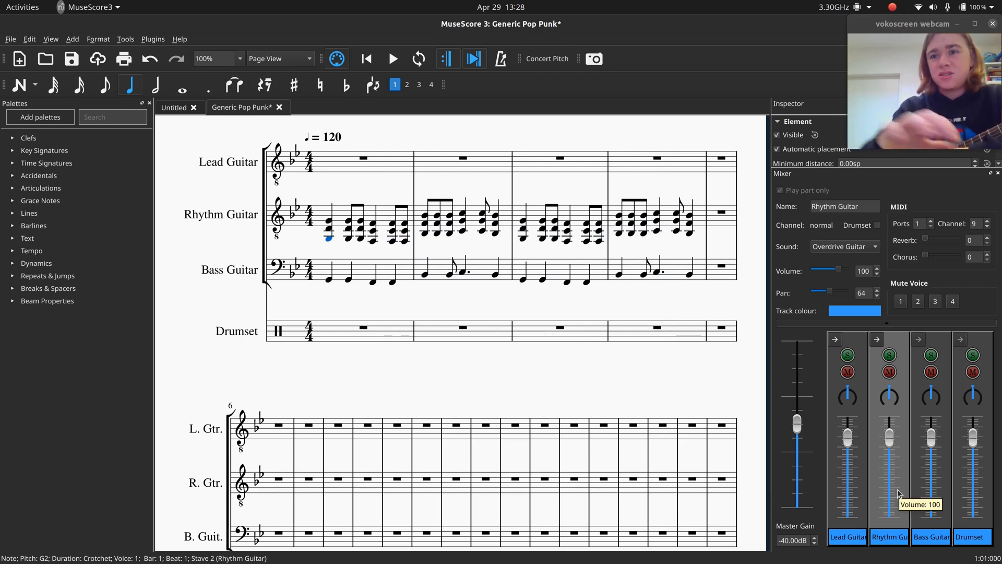
{"action": "mouse_move", "coordinate": [892, 446]}
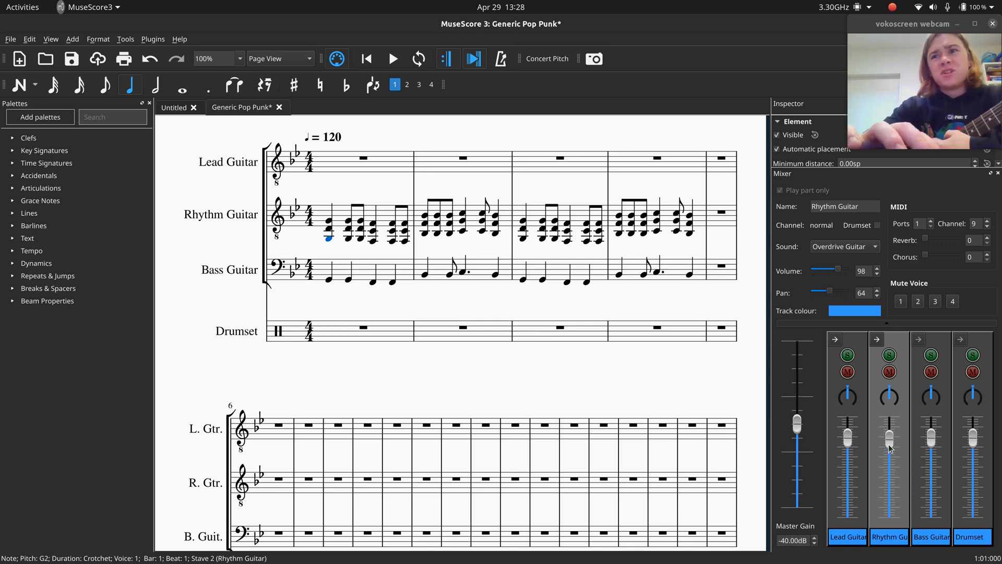
Lower the Rhythm Guitar volume fader from 100 to about 85
{"action": "left_click_drag", "start_coordinate": [889, 438], "coordinate": [889, 448]}
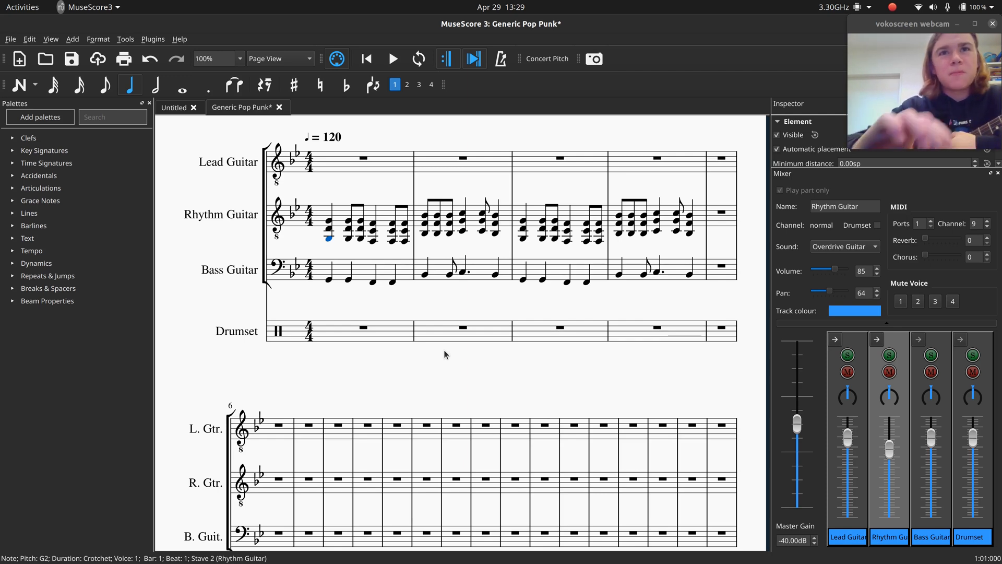
{"action": "mouse_move", "coordinate": [366, 59]}
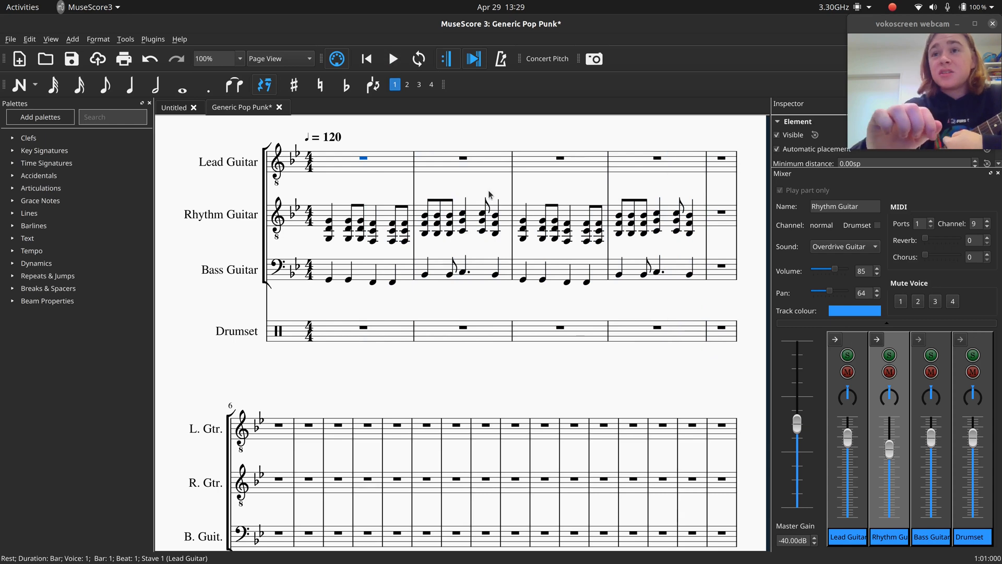
{"action": "mouse_move", "coordinate": [934, 420]}
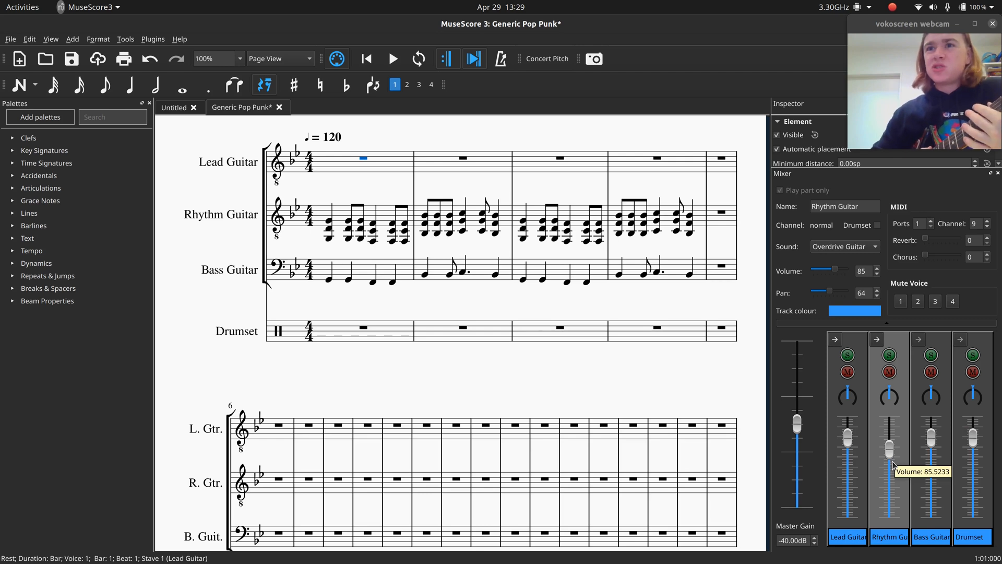
{"action": "mouse_move", "coordinate": [900, 459]}
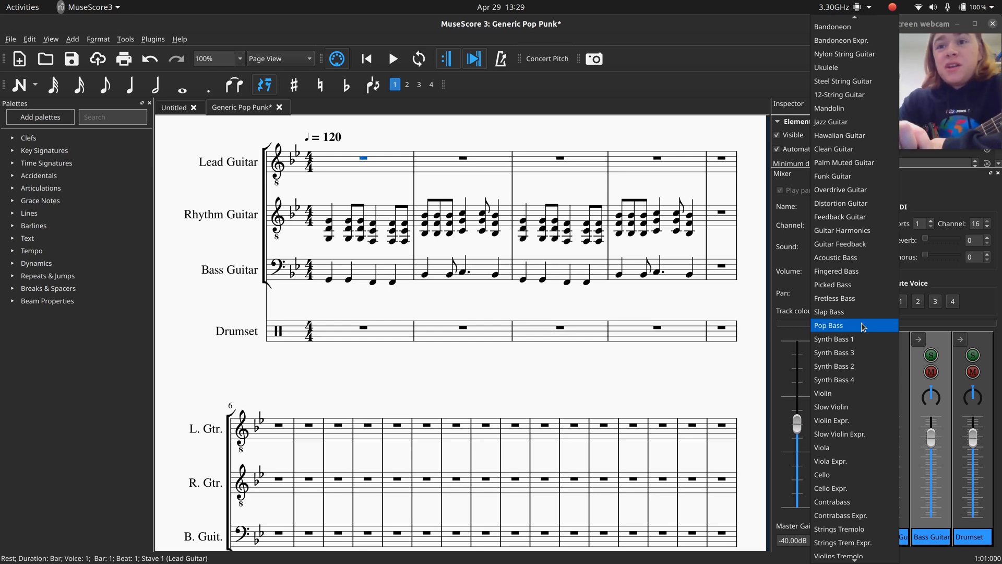
{"action": "mouse_move", "coordinate": [844, 284]}
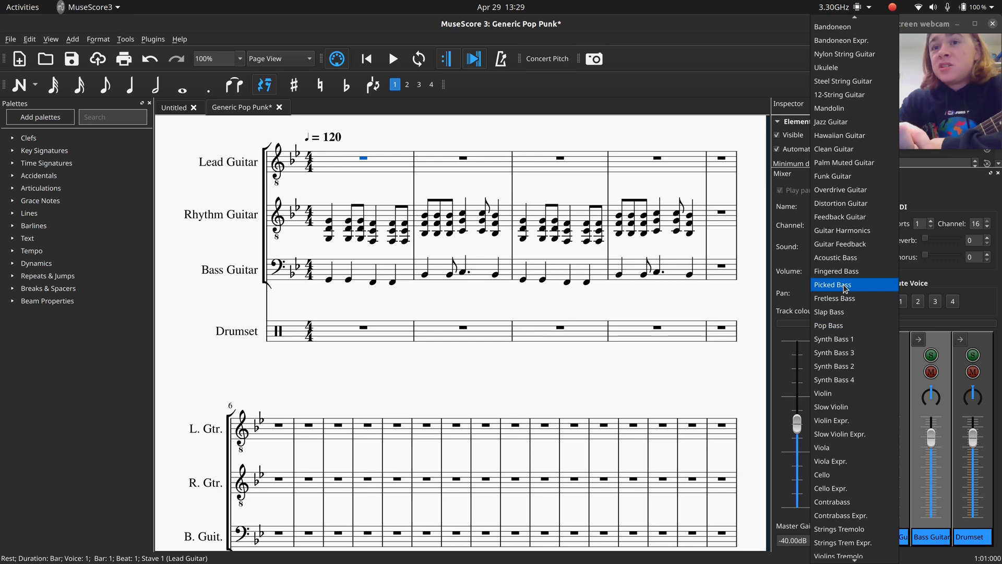
{"action": "mouse_move", "coordinate": [835, 270]}
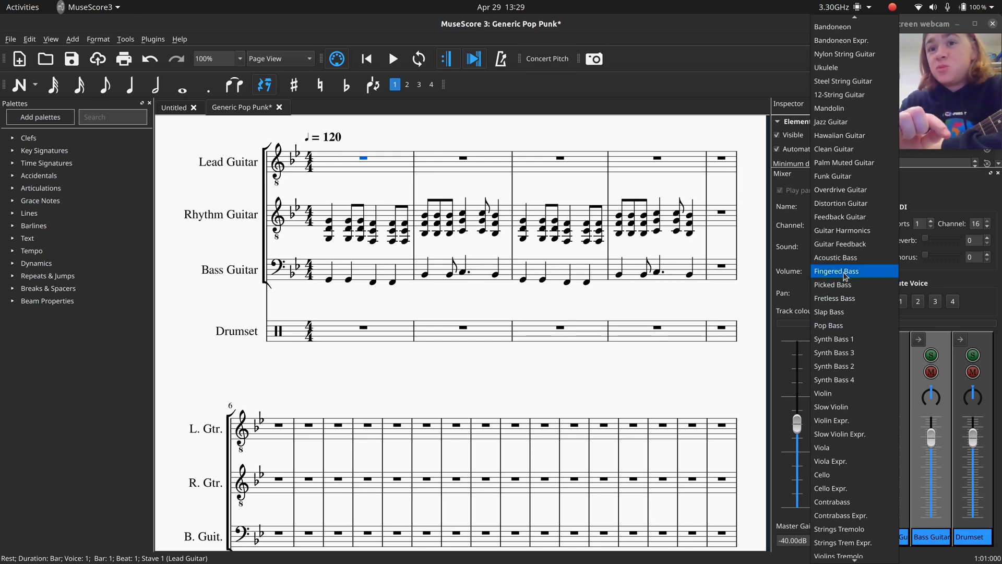
Choose Fingered Bass for the Bass Guitar, dismiss the save dialog, and select Lead Guitar's first bar
{"action": "left_click", "coordinate": [835, 270]}
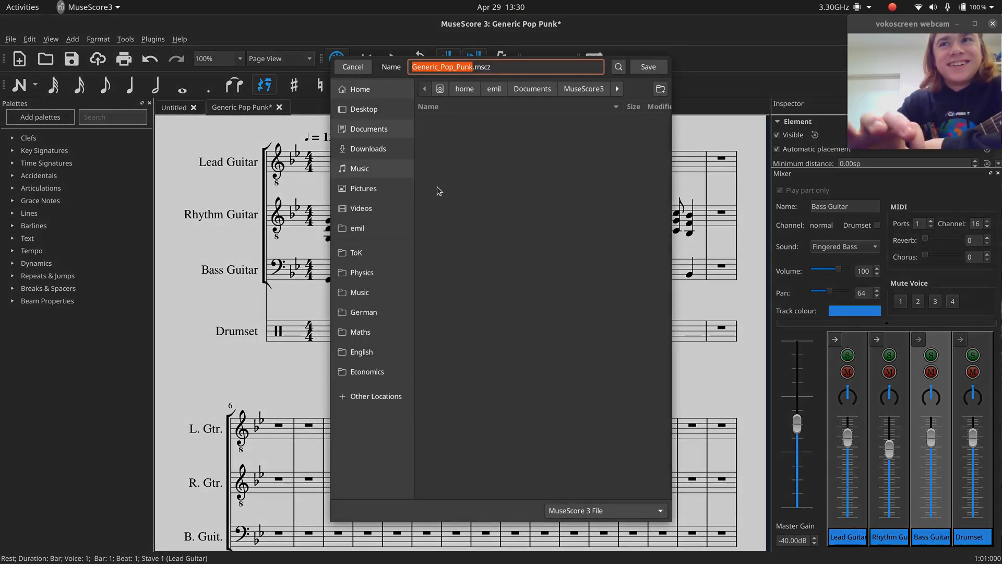
{"action": "left_click", "coordinate": [648, 67]}
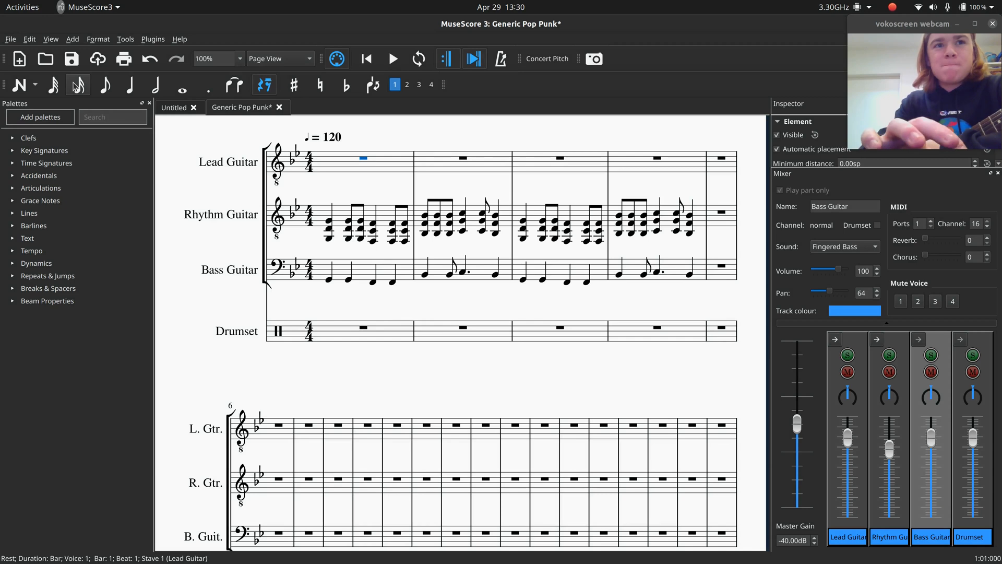
{"action": "mouse_move", "coordinate": [343, 177]}
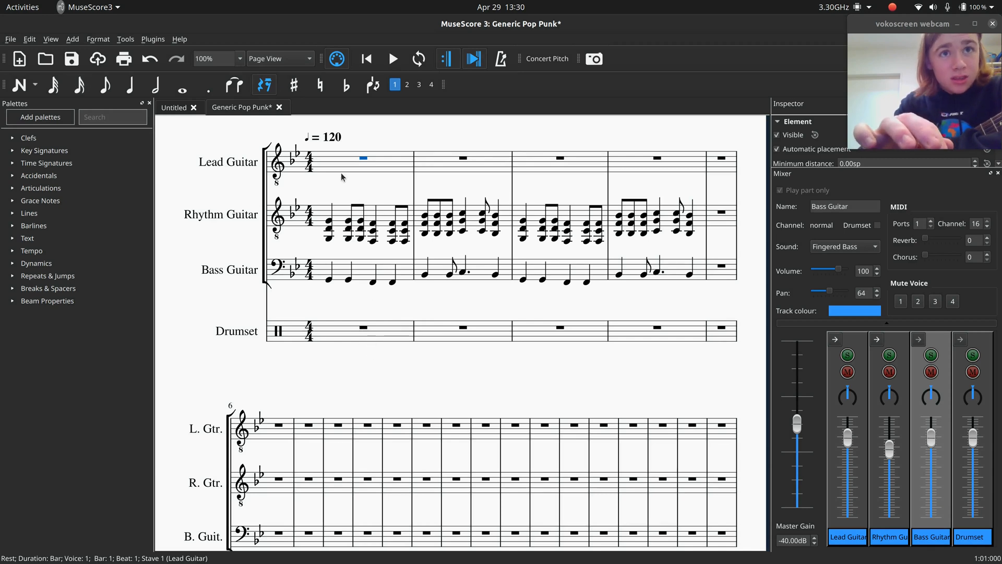
{"action": "left_click", "coordinate": [19, 85]}
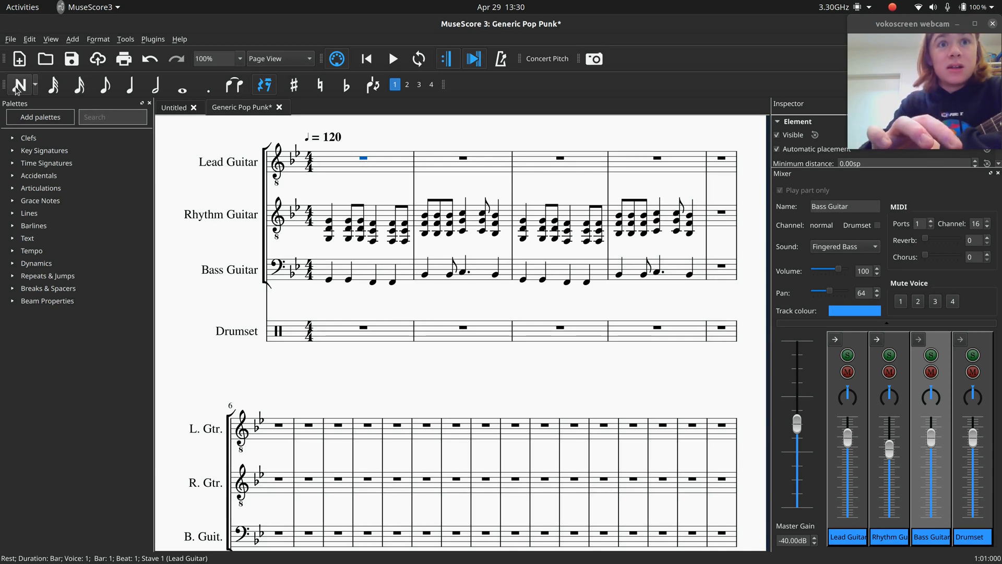
Play back the guitars and bass briefly, then stop before entering the drum beat
{"action": "left_click", "coordinate": [393, 58]}
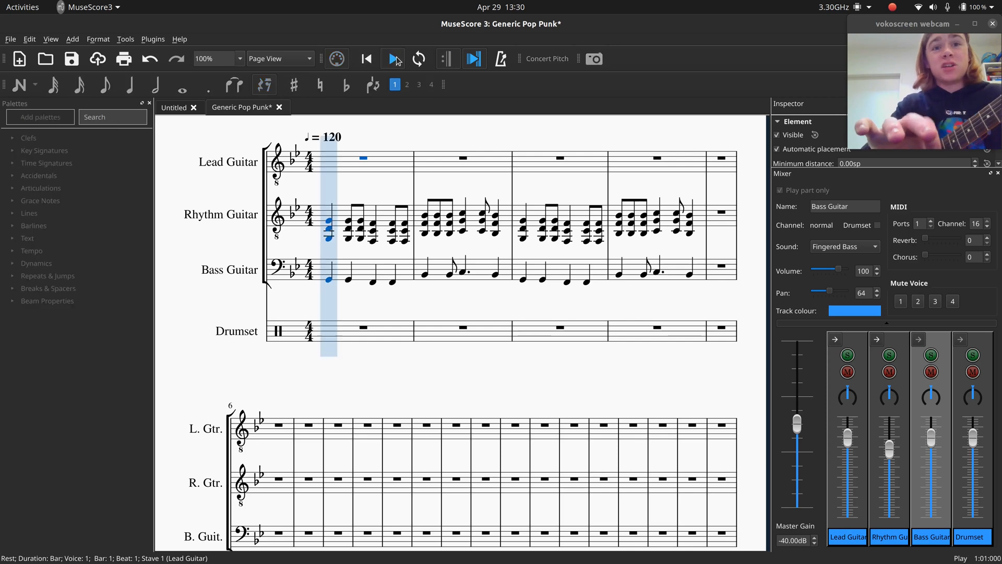
{"action": "left_click", "coordinate": [393, 58]}
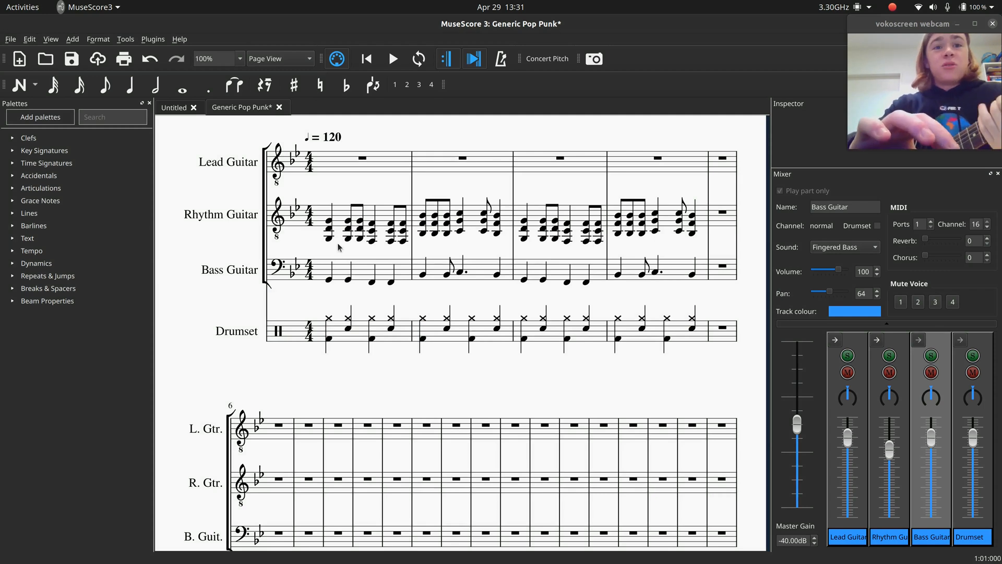
Play the score with the new drum beat, then choose the TR-808 kit for the Drumset
{"action": "left_click", "coordinate": [328, 240]}
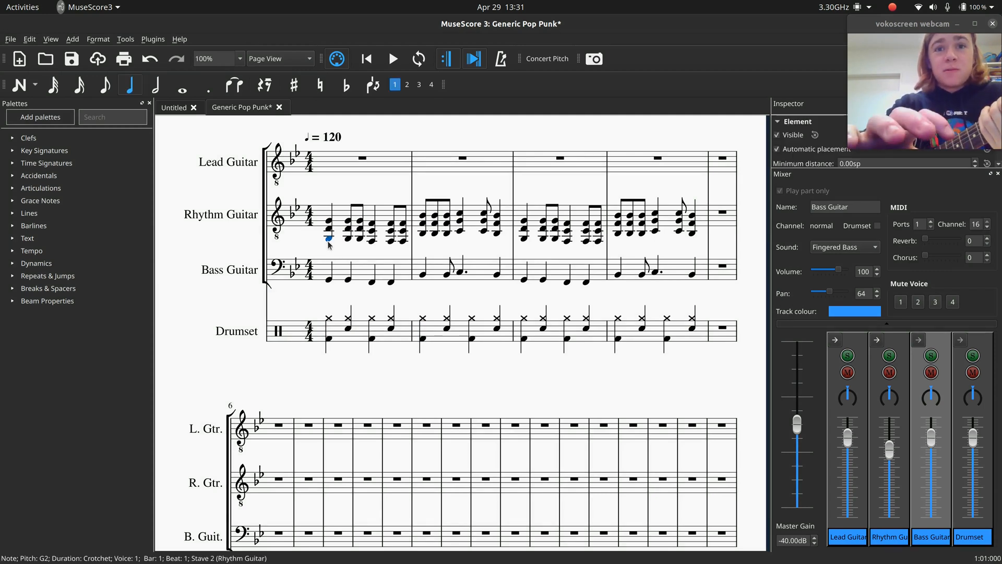
{"action": "left_click", "coordinate": [392, 58]}
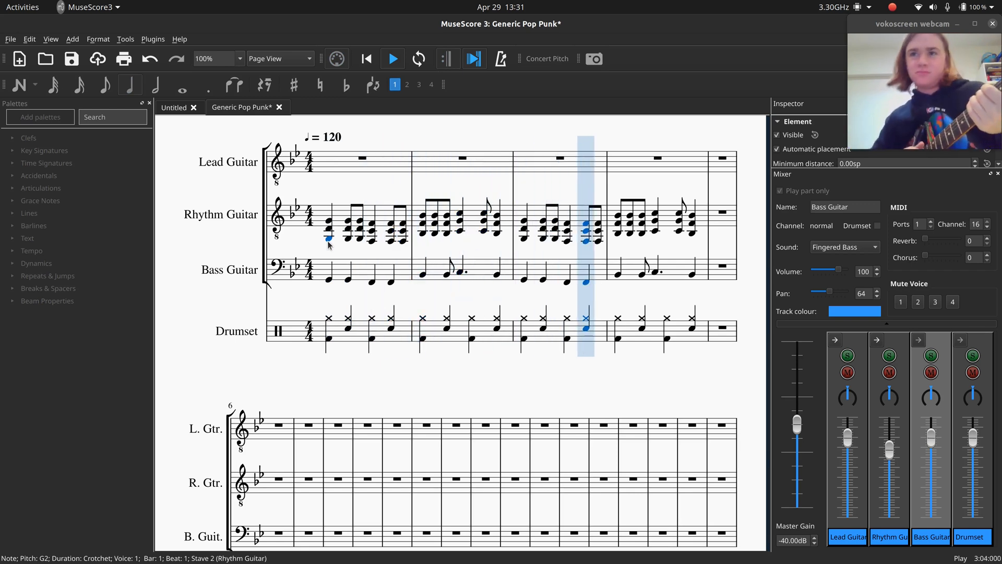
{"action": "left_click", "coordinate": [393, 59]}
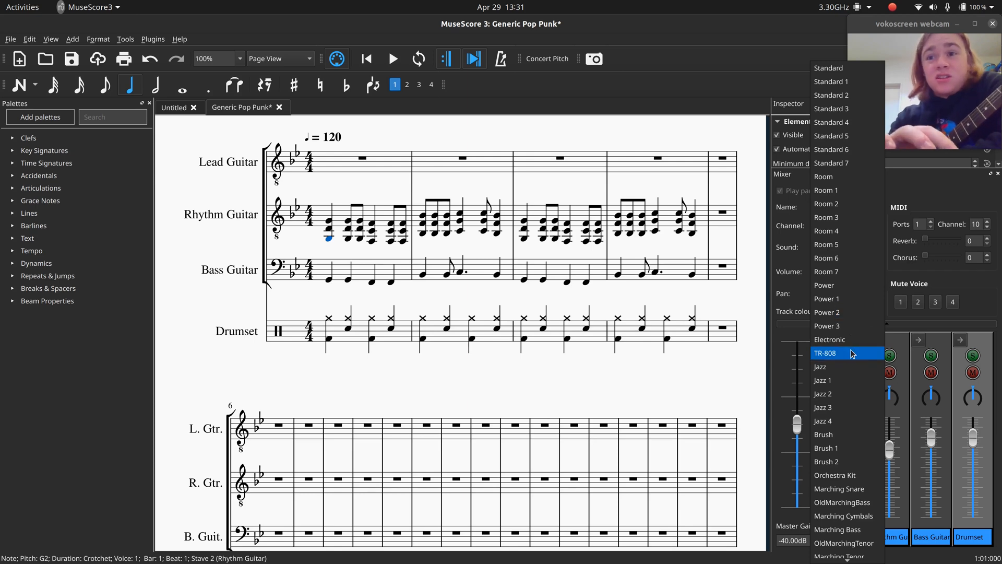
{"action": "left_click", "coordinate": [825, 353]}
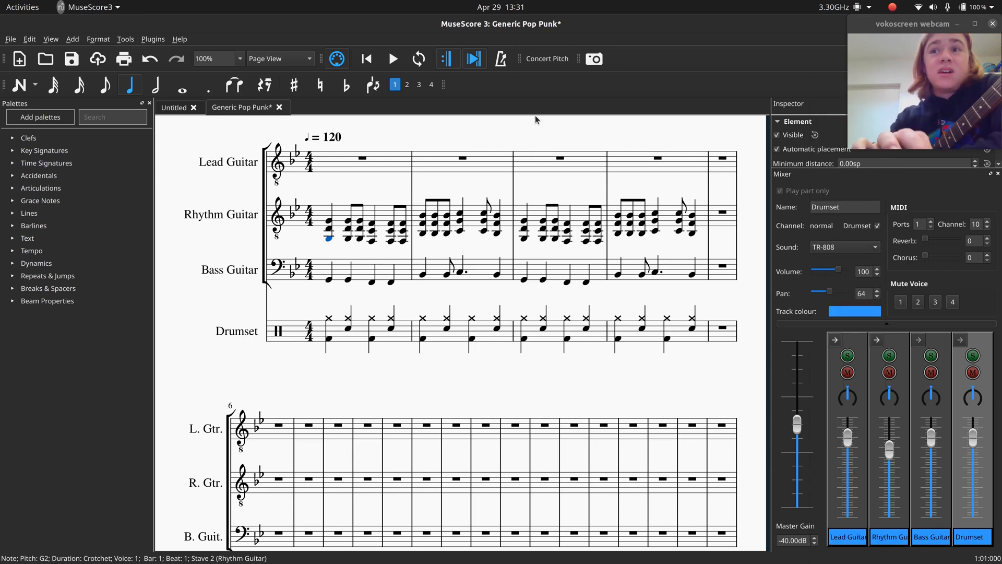
{"action": "left_click", "coordinate": [392, 58]}
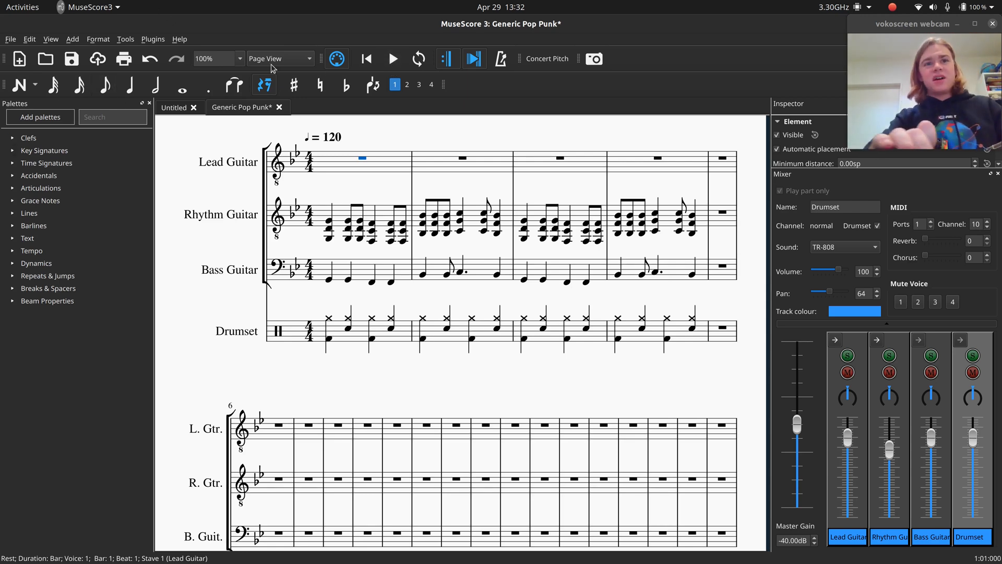
{"action": "mouse_move", "coordinate": [393, 58]}
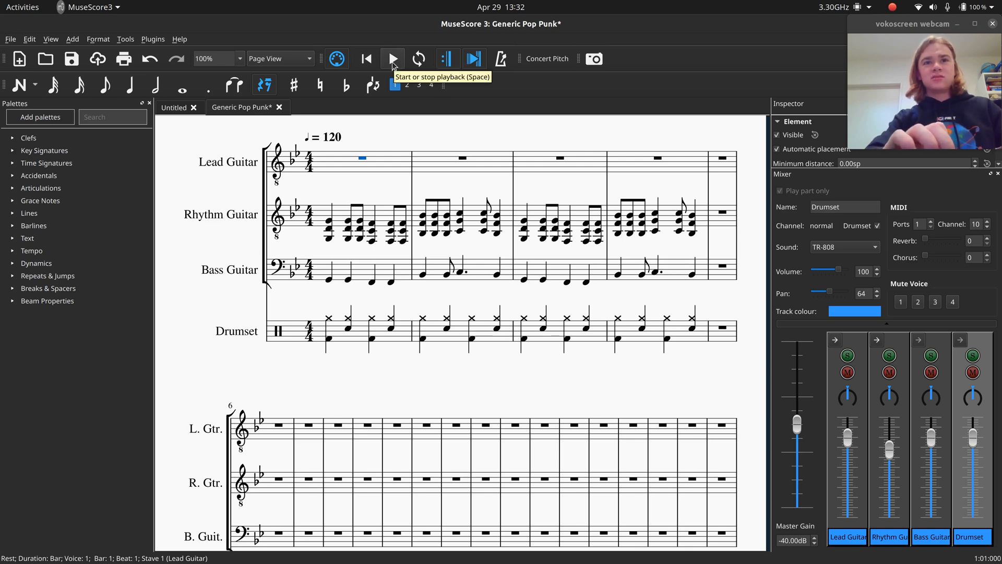
{"action": "left_click", "coordinate": [393, 58]}
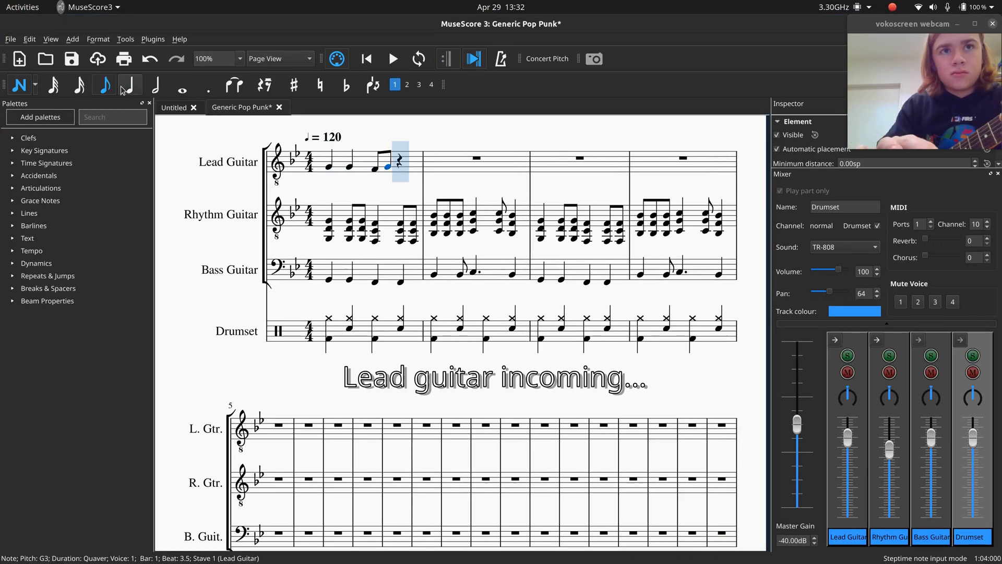
Set the note durations for the next Lead Guitar melody notes in bars 1–2
{"action": "left_click", "coordinate": [130, 84]}
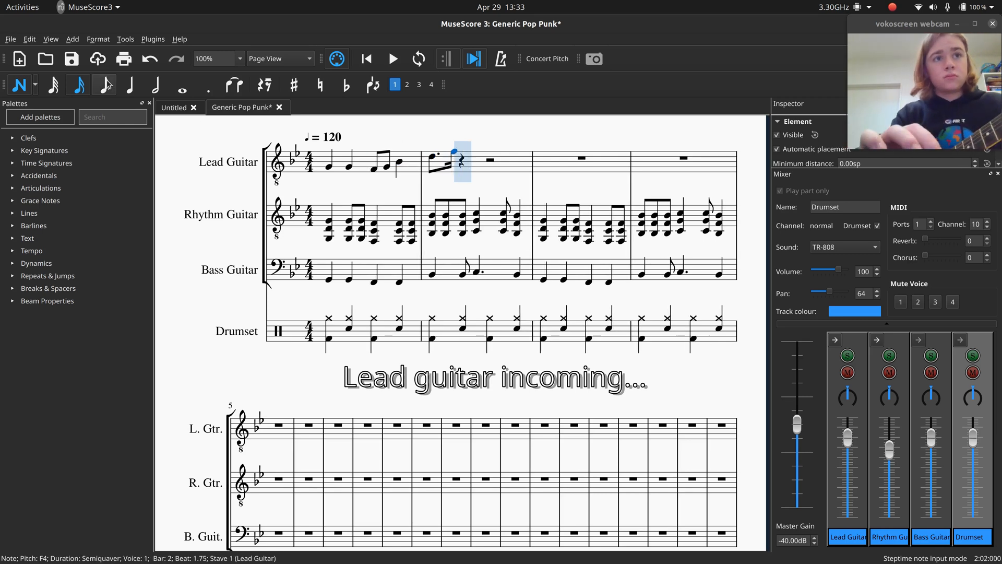
{"action": "left_click", "coordinate": [366, 58]}
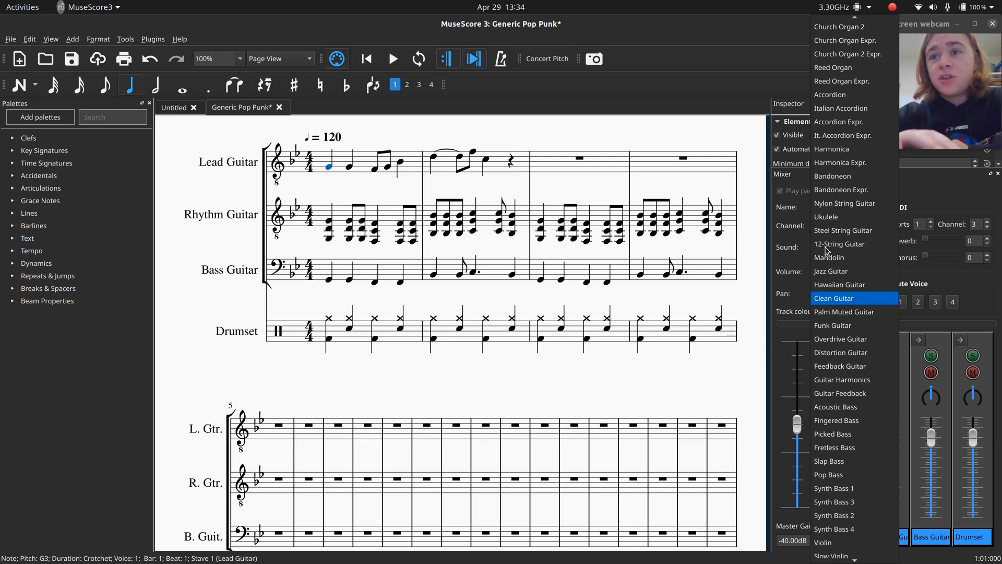
{"action": "mouse_move", "coordinate": [838, 379]}
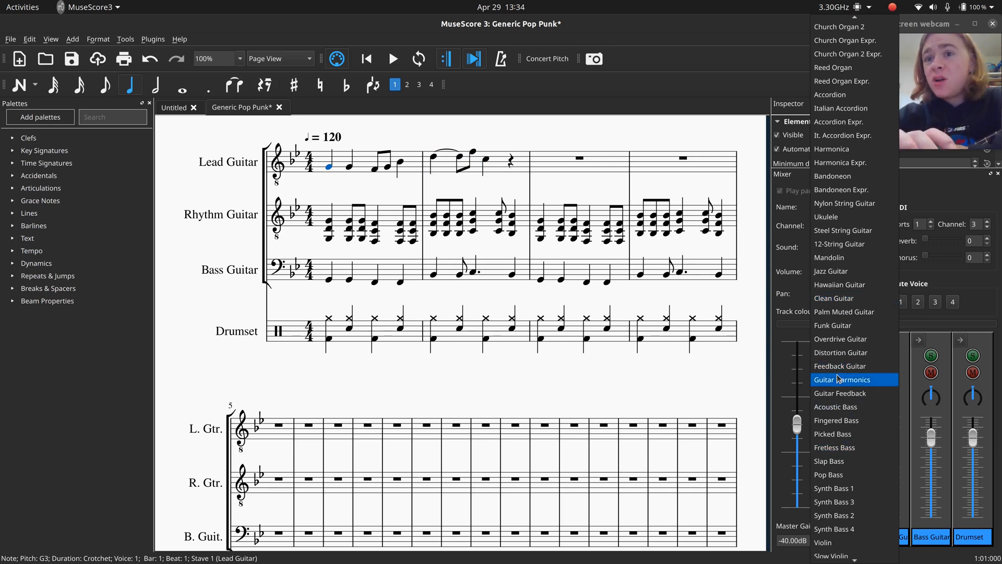
{"action": "mouse_move", "coordinate": [839, 394]}
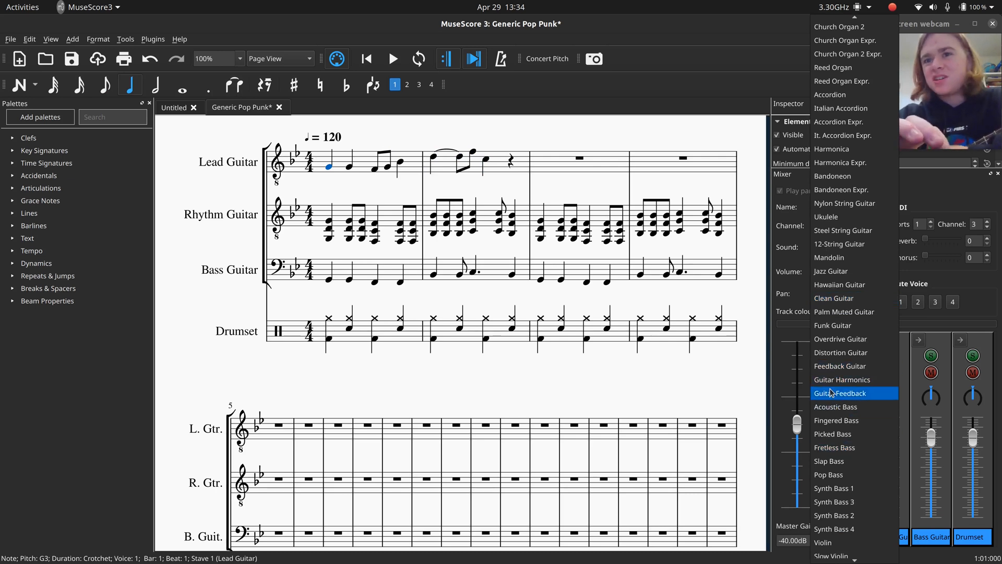
{"action": "mouse_move", "coordinate": [839, 365]}
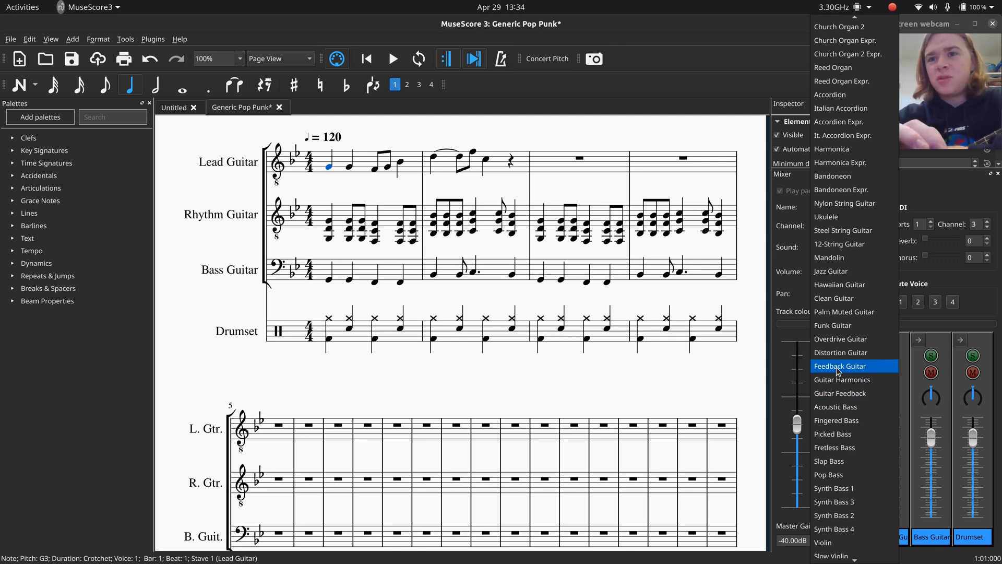
Choose the Feedback Guitar sound for the Lead Guitar and dismiss the save dialog
{"action": "left_click", "coordinate": [839, 365]}
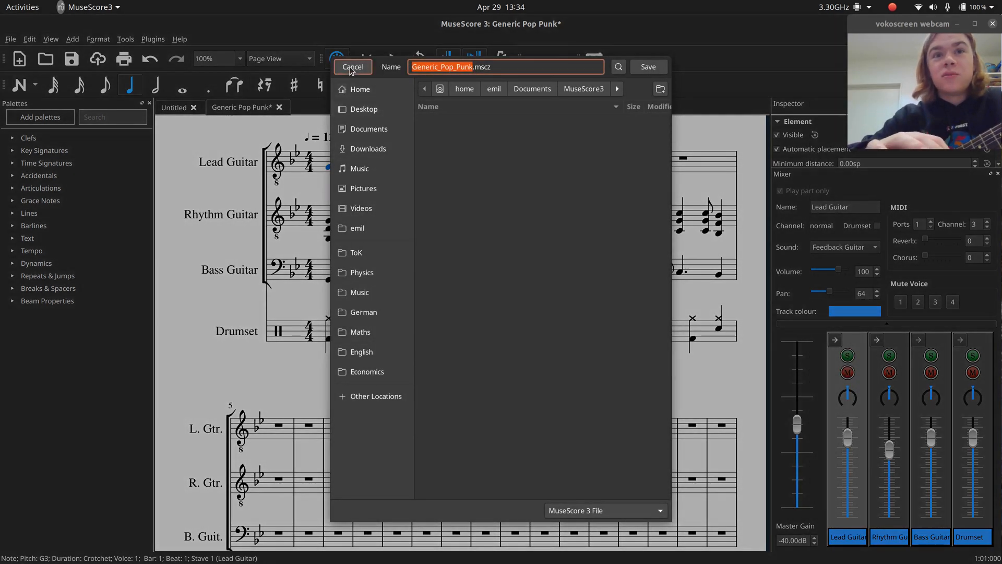
{"action": "left_click", "coordinate": [352, 67]}
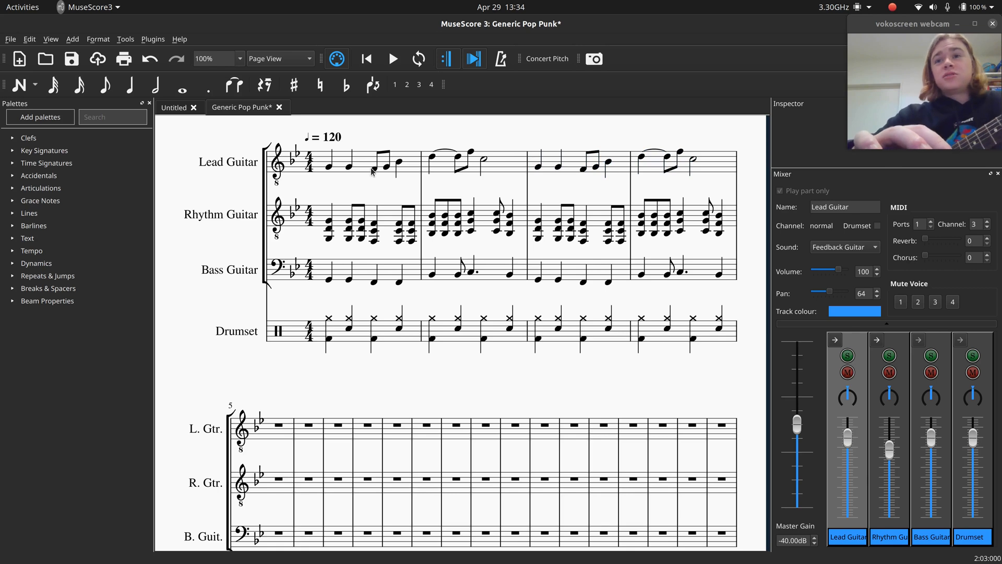
{"action": "mouse_move", "coordinate": [37, 278]}
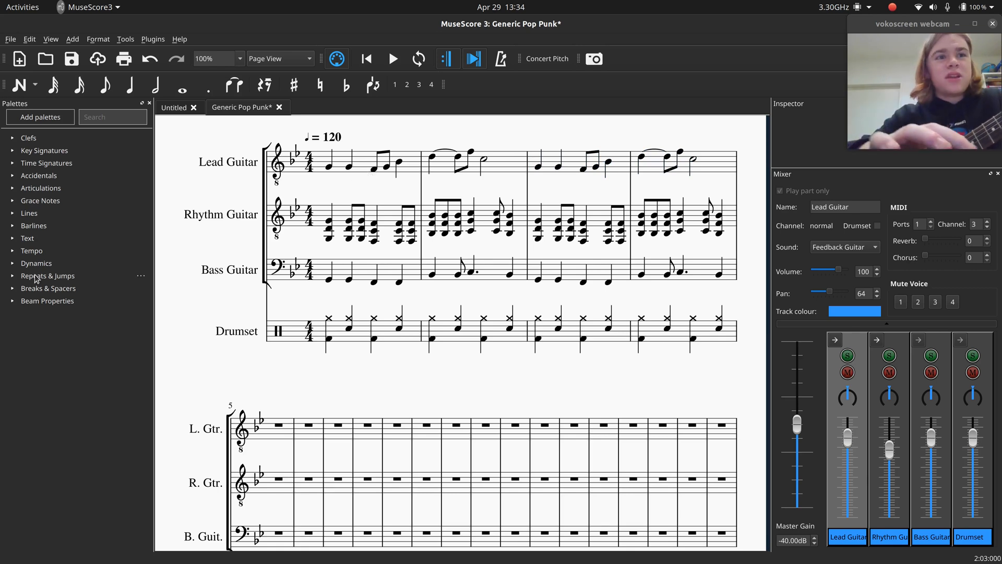
{"action": "mouse_move", "coordinate": [17, 215]}
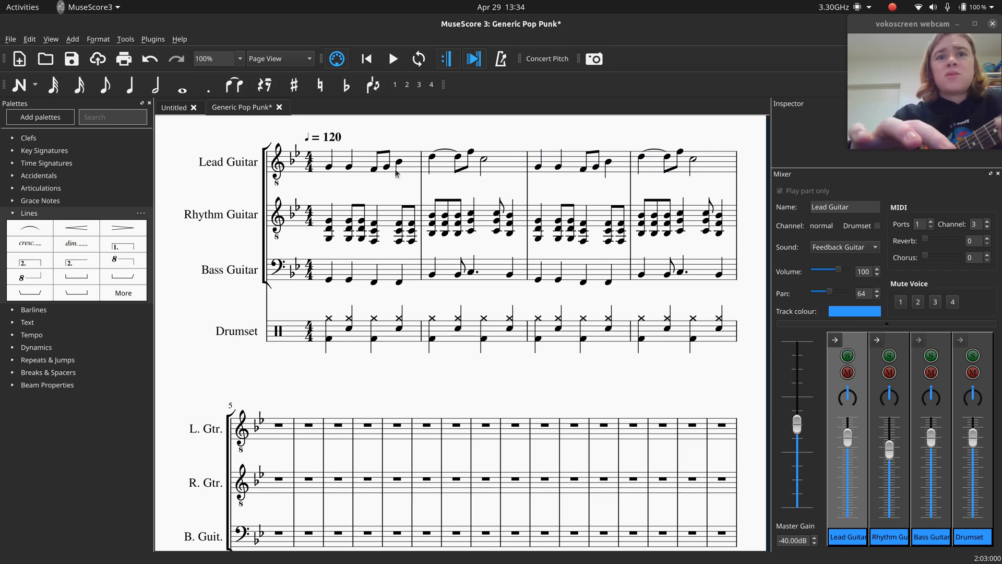
{"action": "mouse_move", "coordinate": [29, 229]}
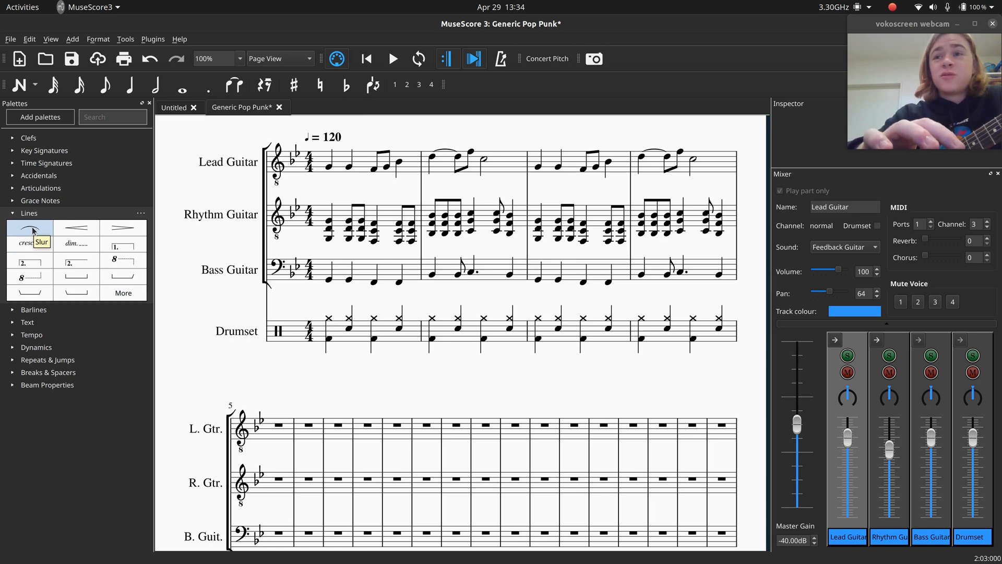
Apply a slur from the Lines palette to the quaver pair in Lead Guitar's bar 1
{"action": "left_click", "coordinate": [29, 228]}
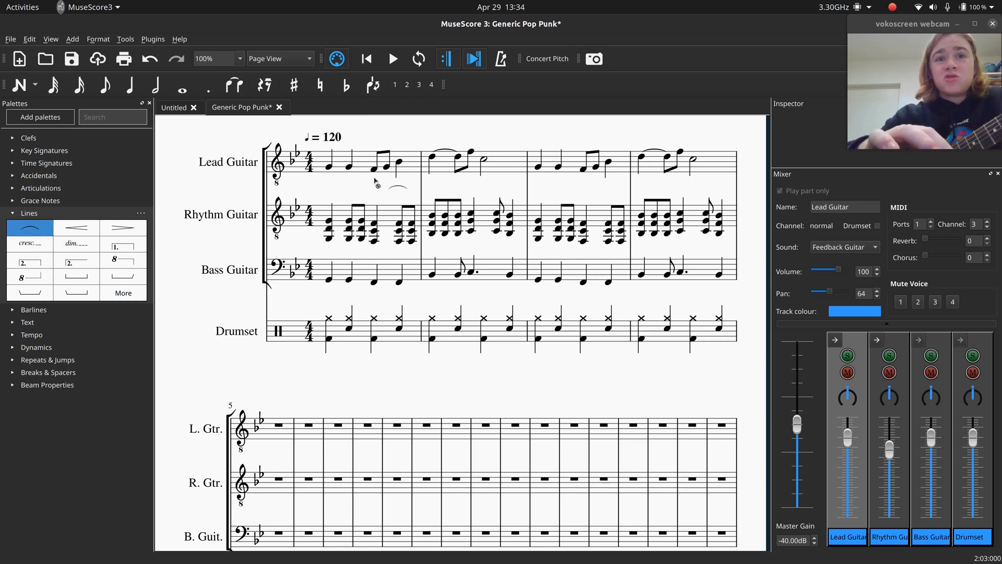
{"action": "left_click", "coordinate": [378, 176]}
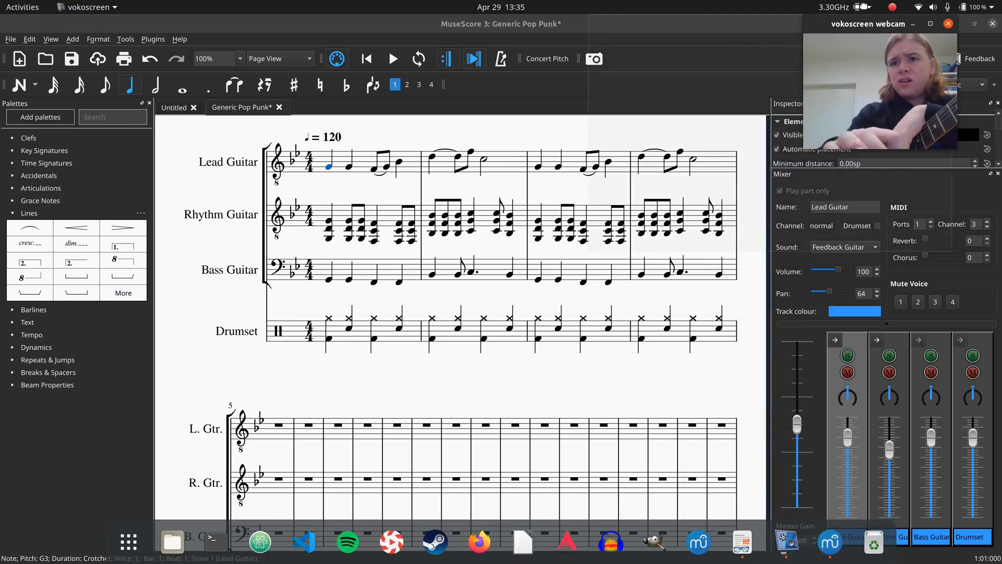
Change the Drumset's mixer sound from TR-808 back to Standard and rewind playback to the start
{"action": "left_click", "coordinate": [930, 24]}
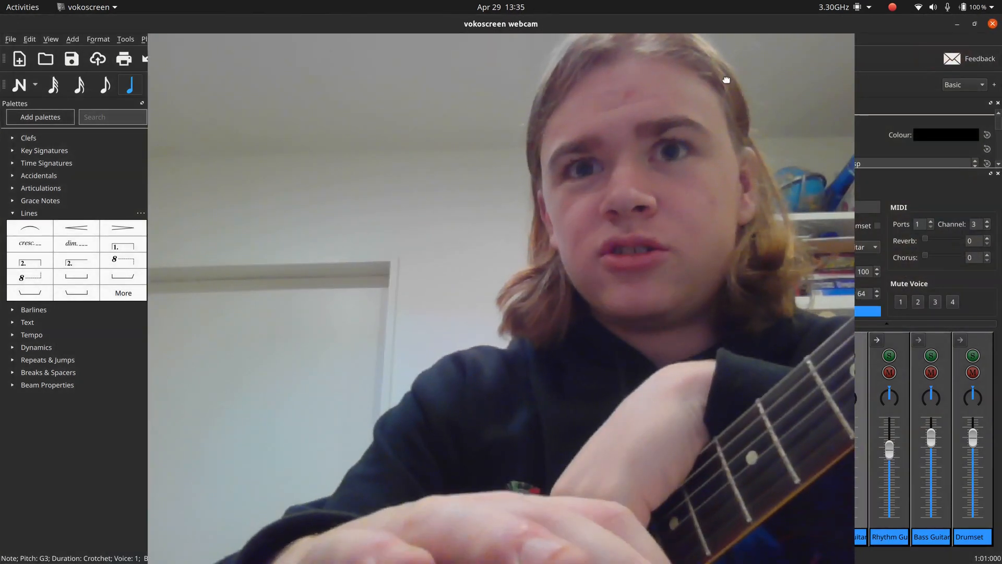
{"action": "left_click", "coordinate": [958, 24]}
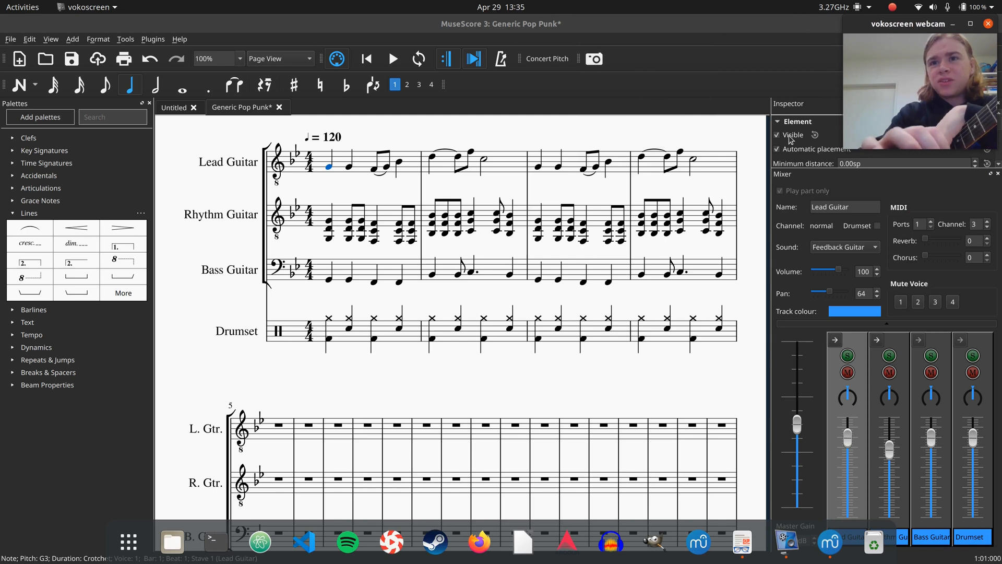
{"action": "mouse_move", "coordinate": [860, 438]}
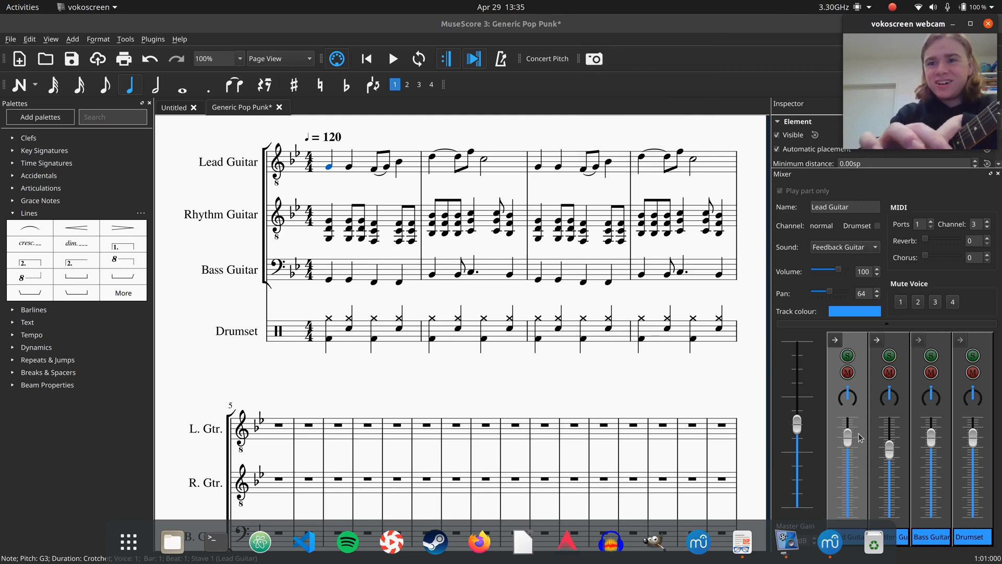
{"action": "left_click", "coordinate": [844, 246]}
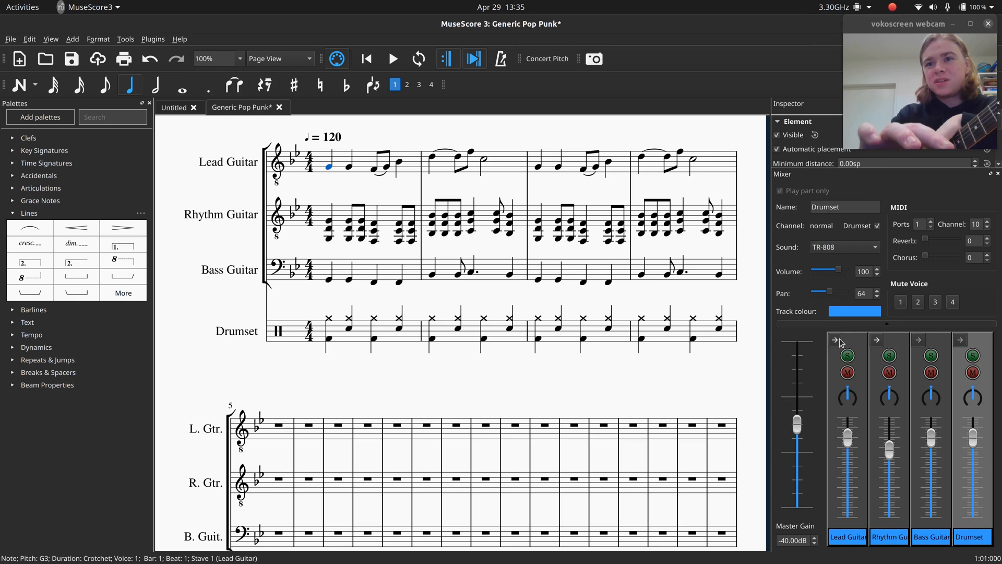
{"action": "left_click", "coordinate": [843, 247]}
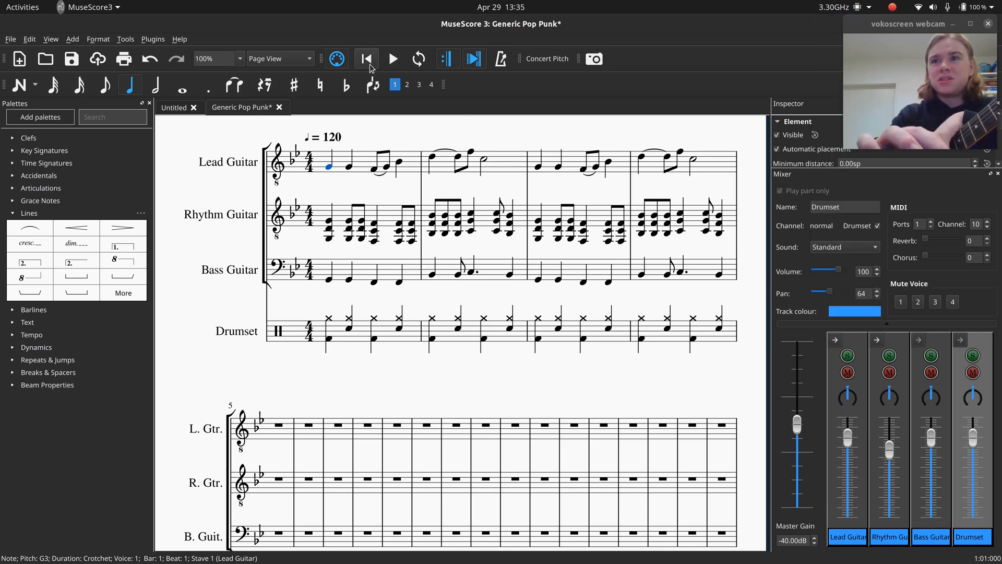
{"action": "left_click", "coordinate": [392, 58]}
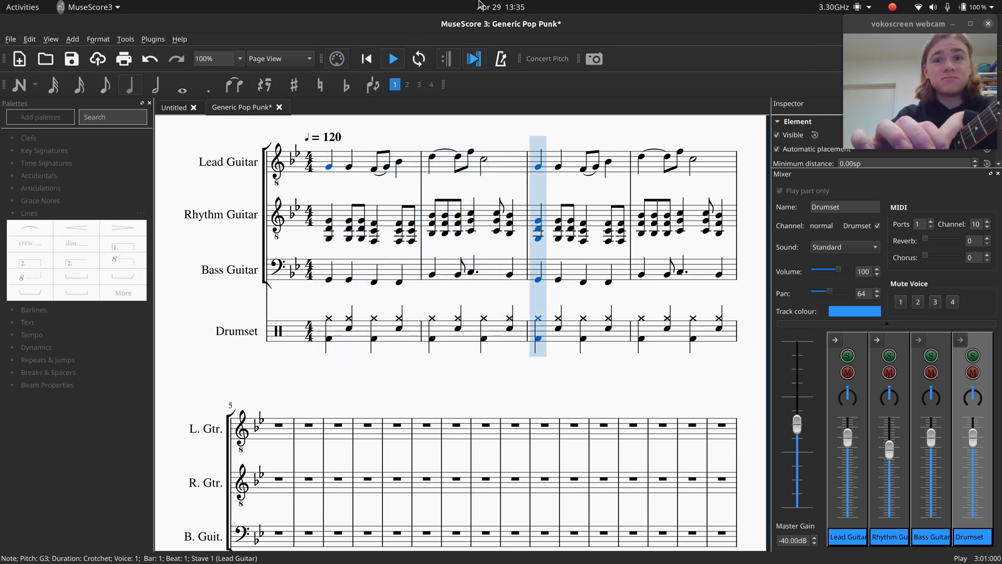
Play the arrangement, stop it, then restart playback with Rhythm Guitar's Overdrive Guitar settings showing
{"action": "key", "text": "Right"}
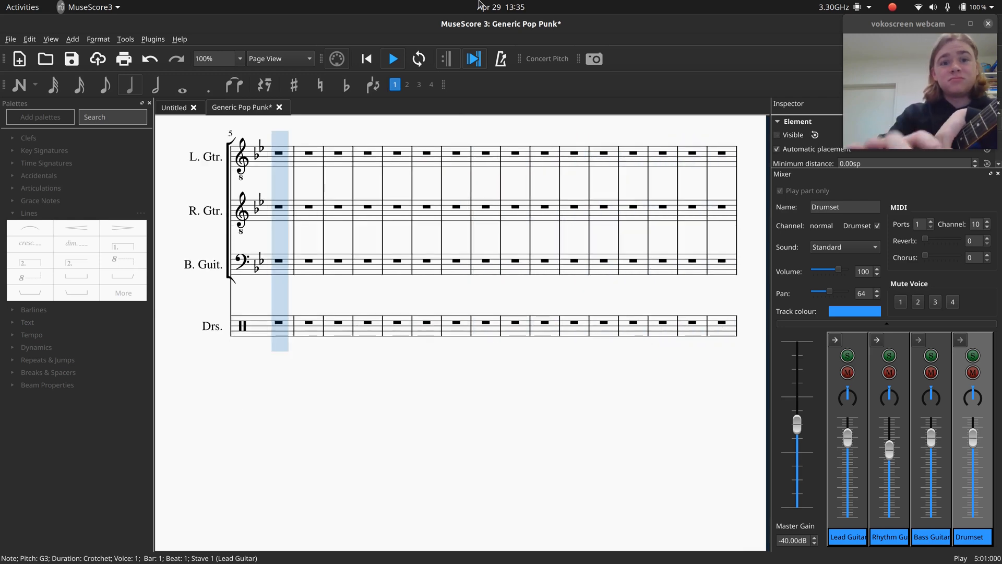
{"action": "left_click", "coordinate": [393, 59]}
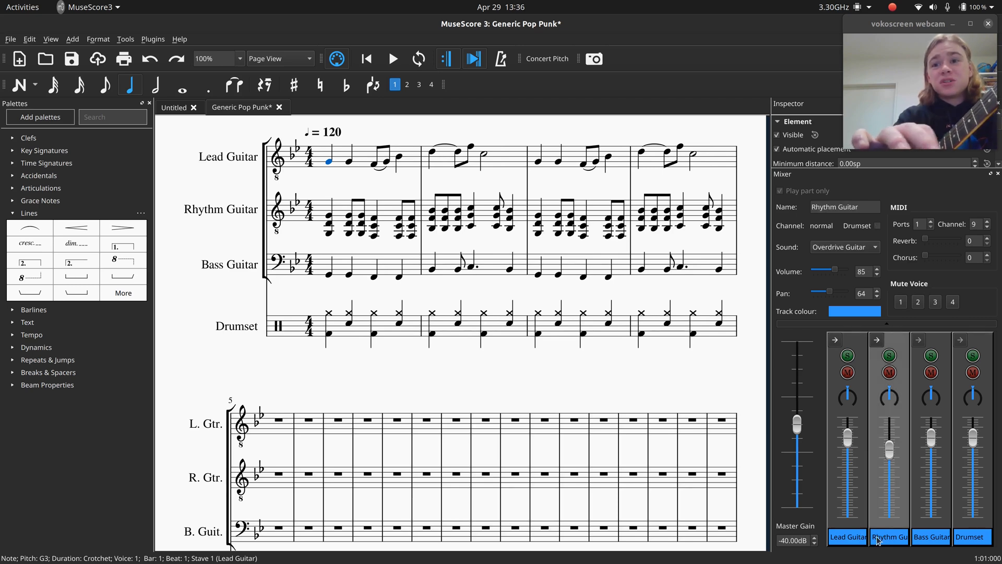
{"action": "left_click", "coordinate": [393, 59]}
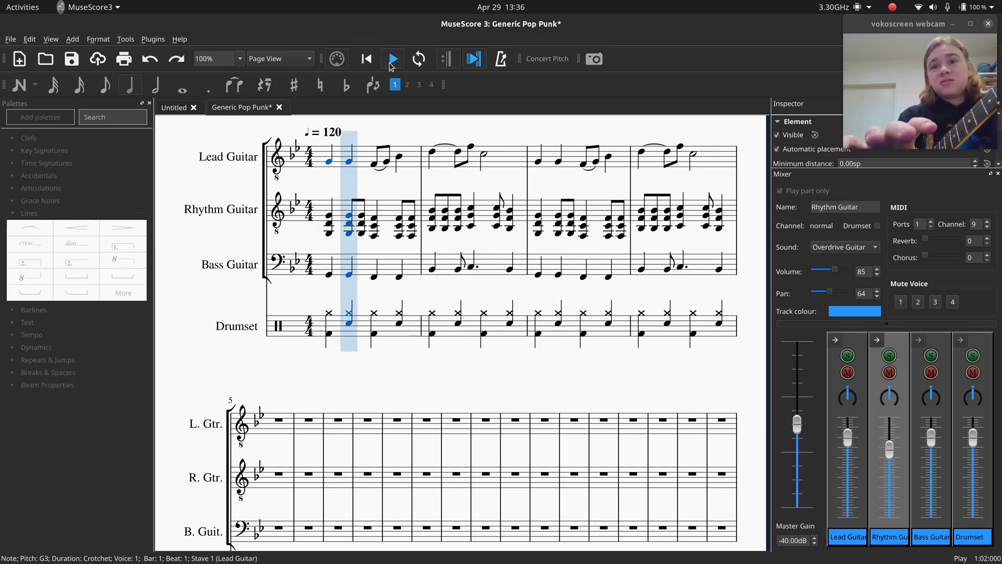